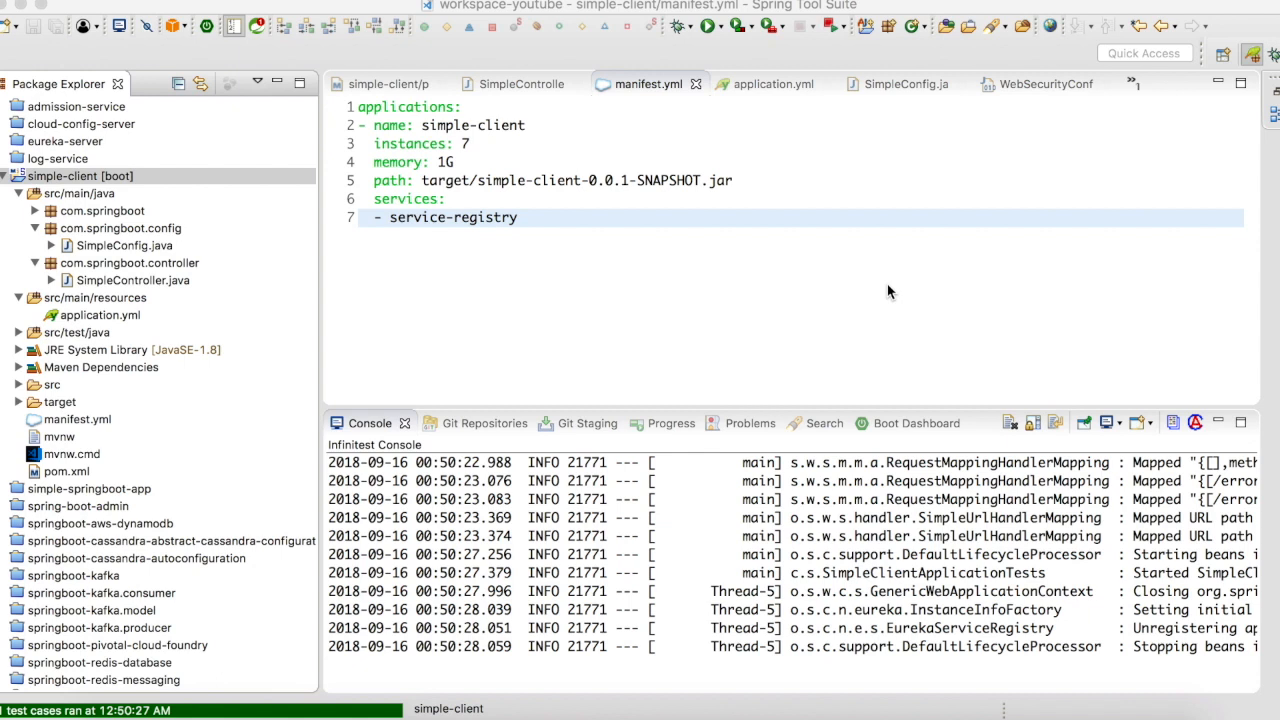
mouse_move(108, 442)
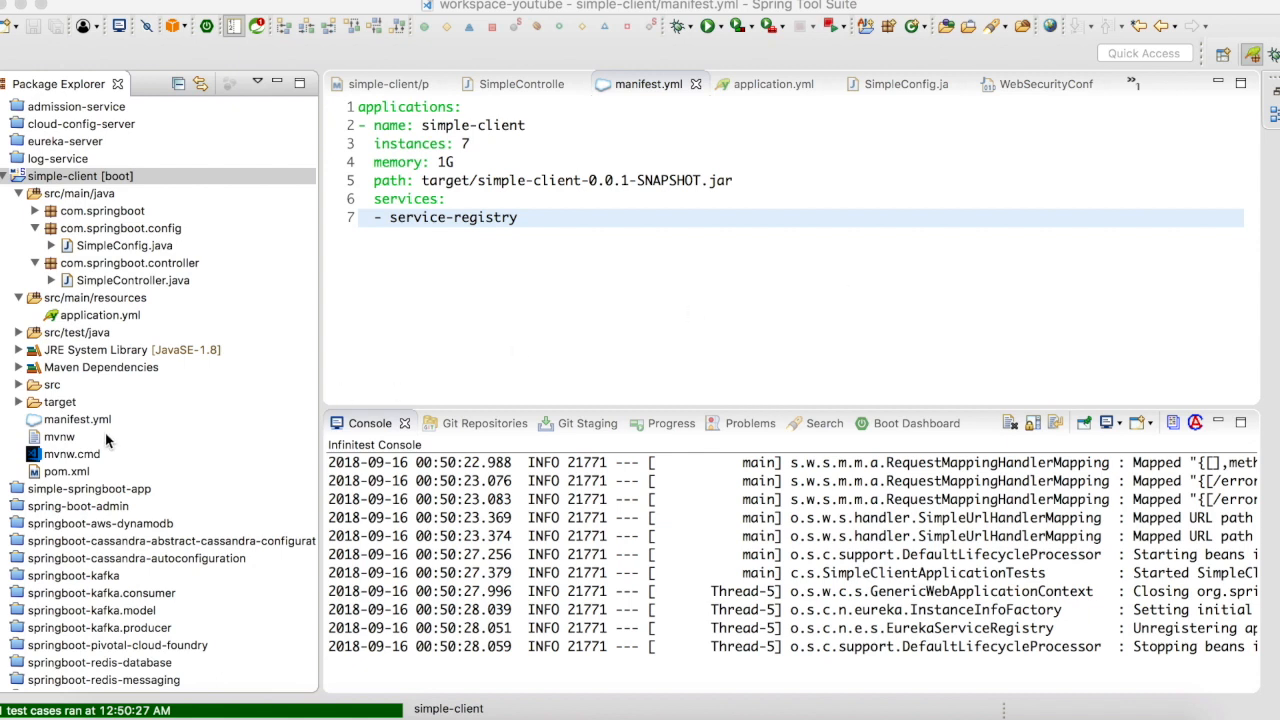
Step: Open SimpleClientApplication.java from the com.springboot package
double_click(66, 472)
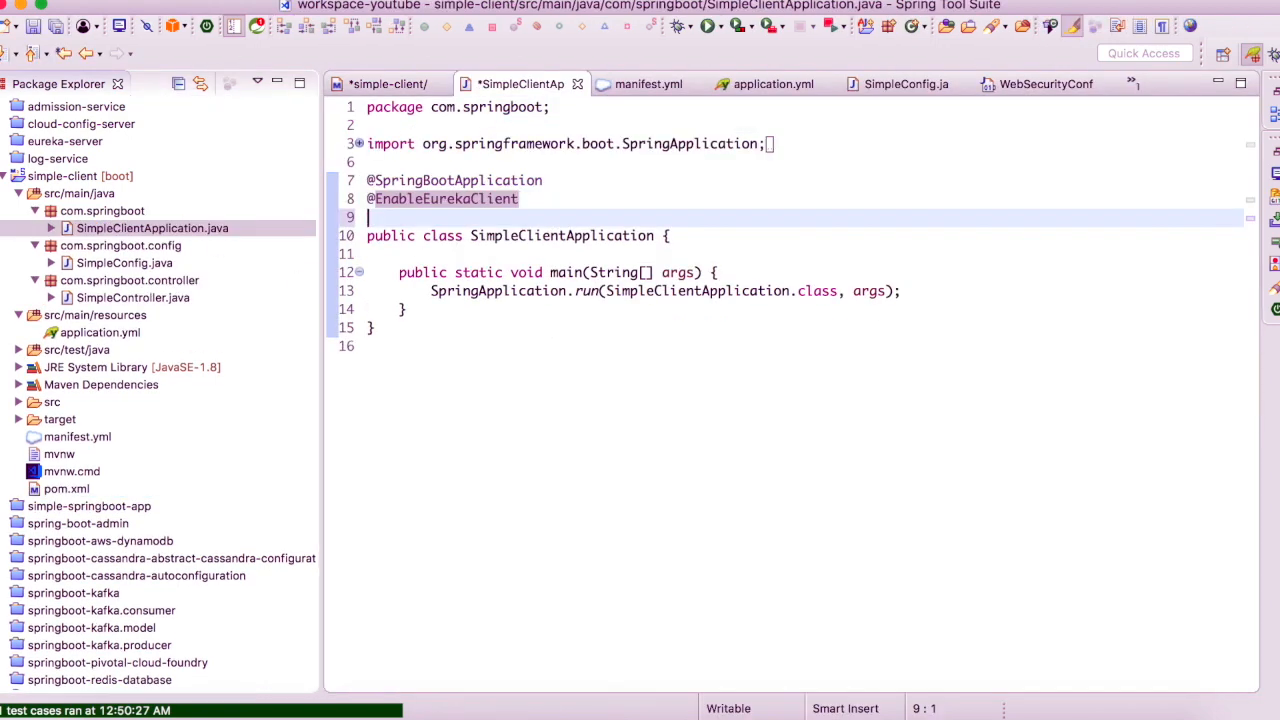
text(@Enabl)
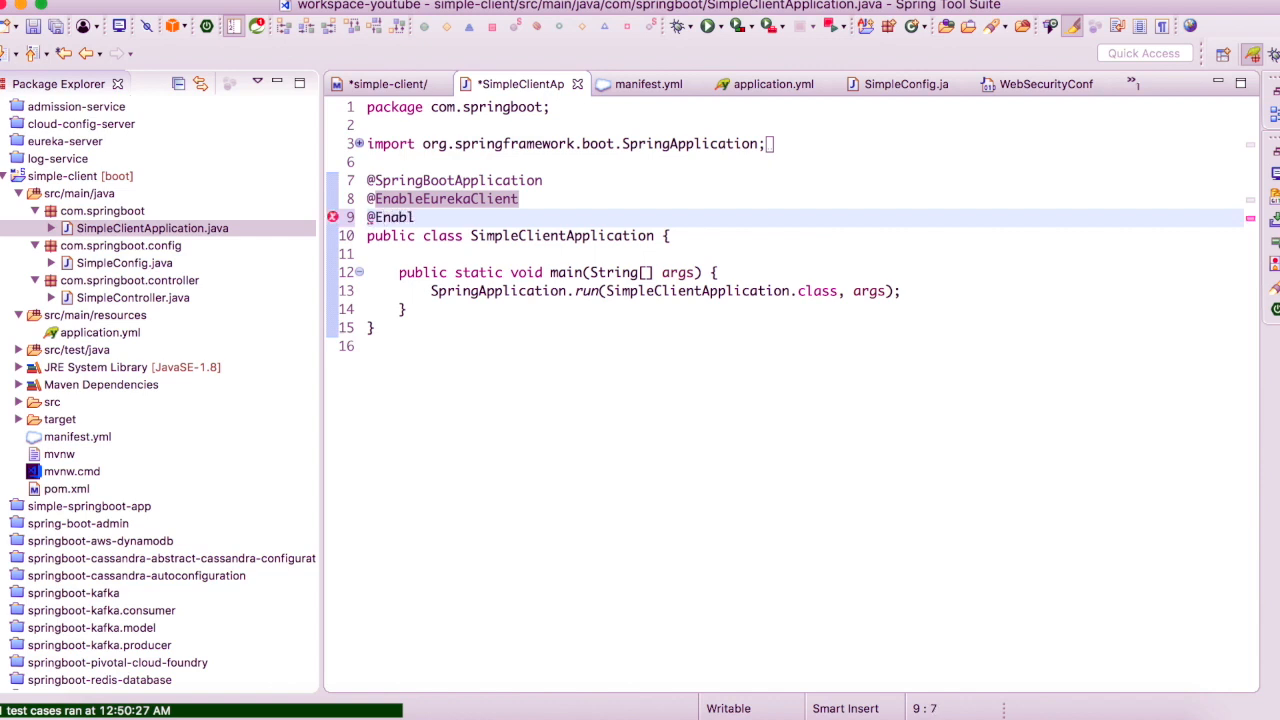
text(eCir)
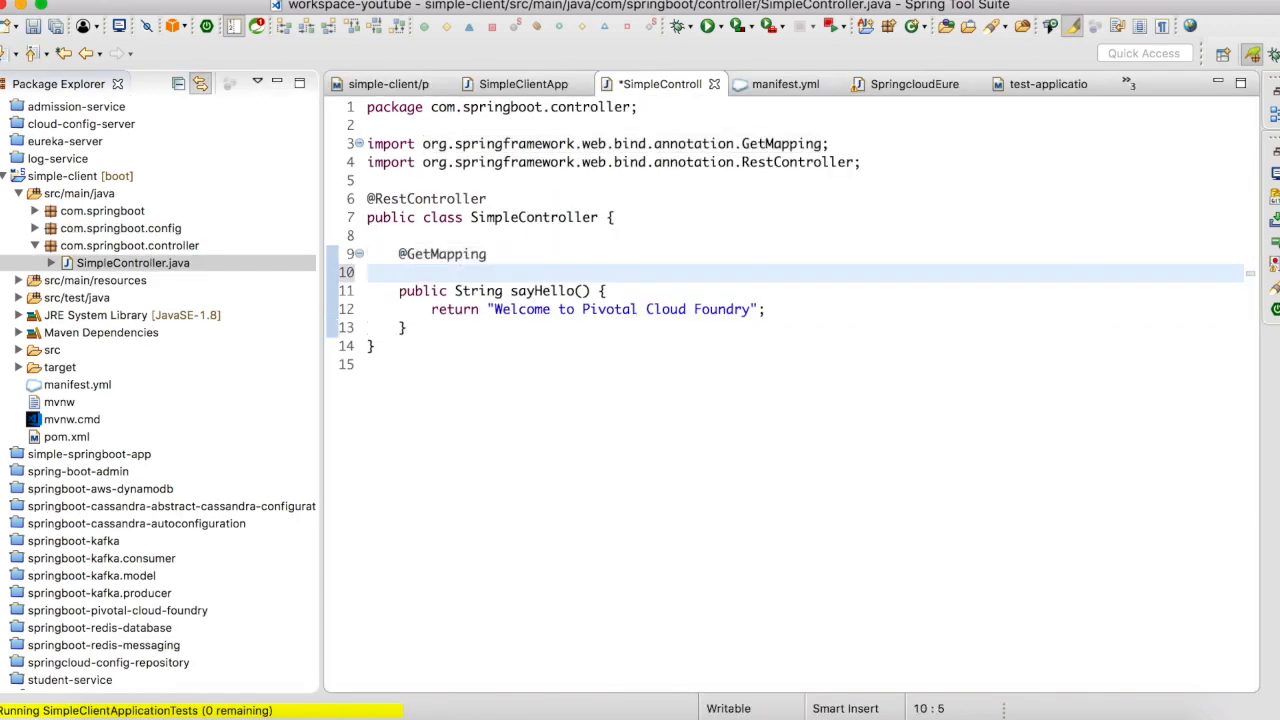
text(@Hys)
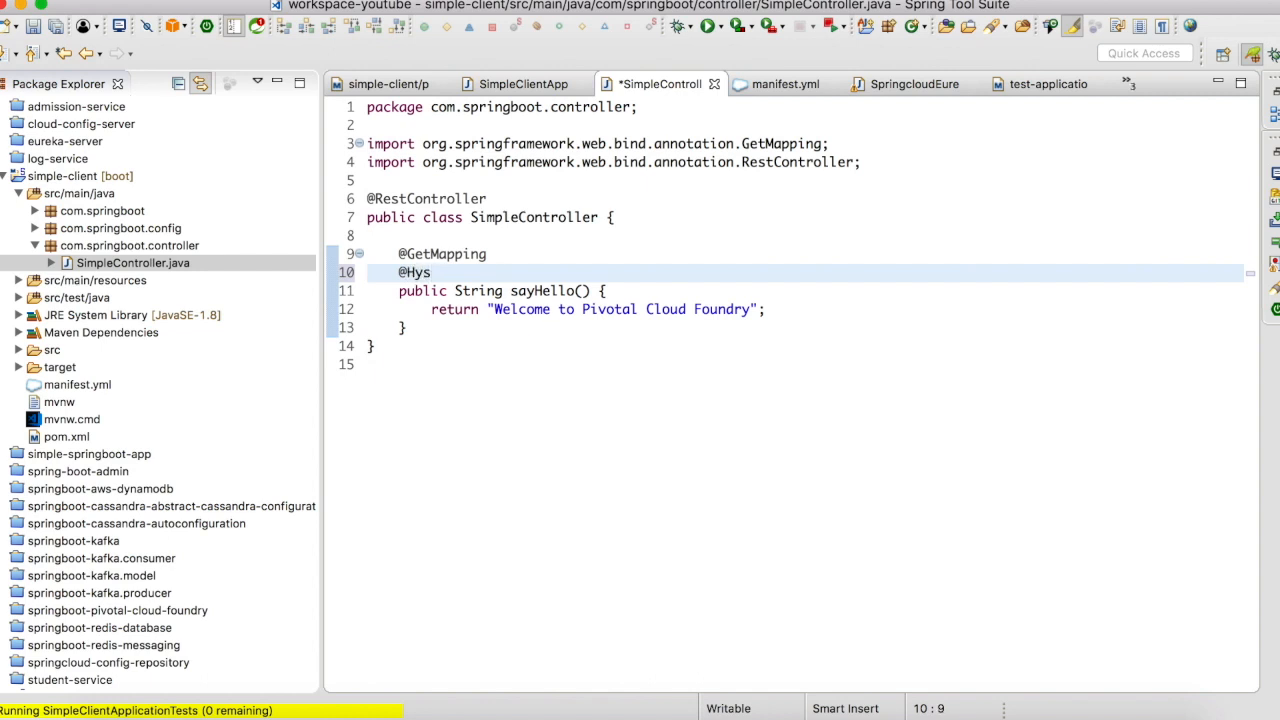
text(trixCommand(fallbackMethod="back)
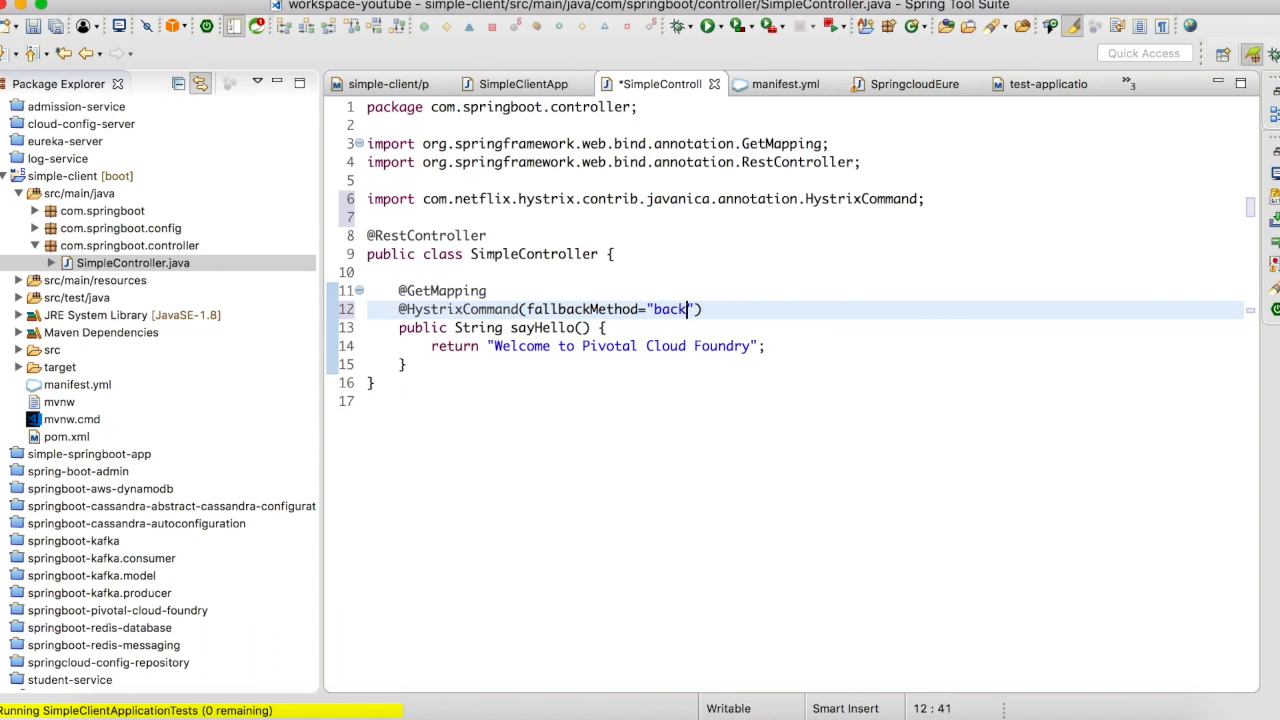
text(UpMethod)
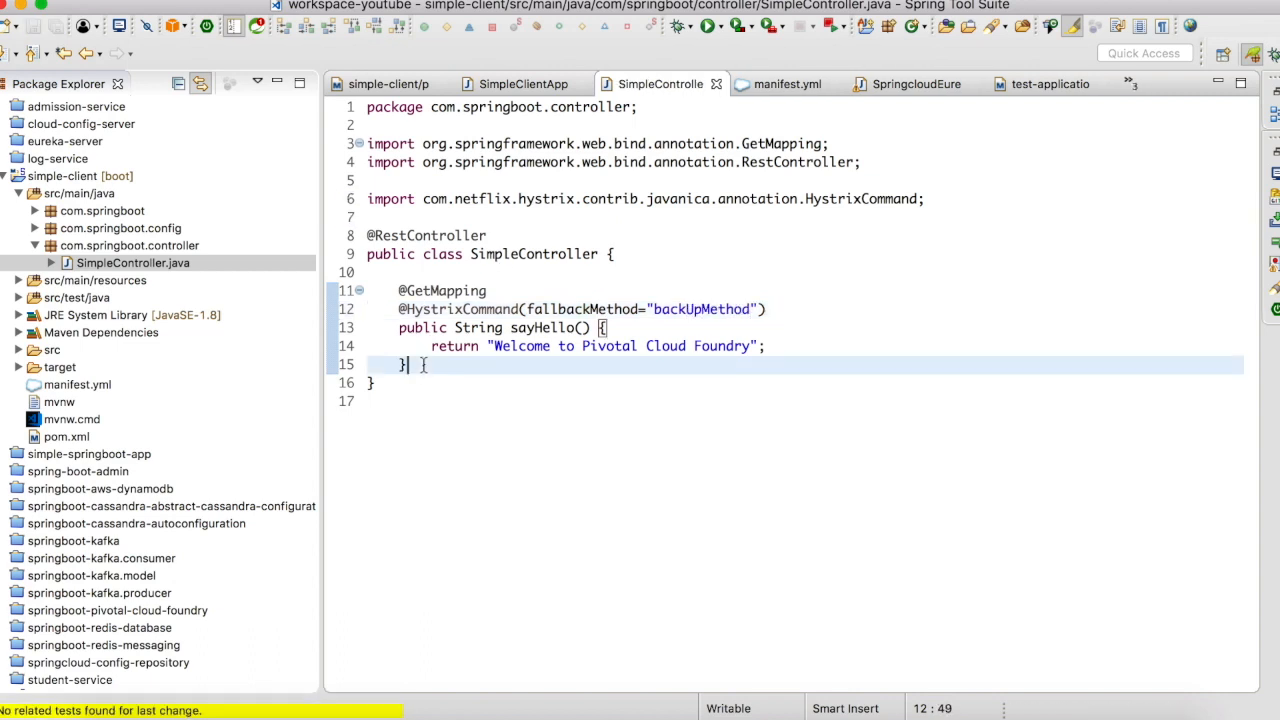
Step: Write public String backUpMethod() returning "Response from FallBack Method"
text(pubic)
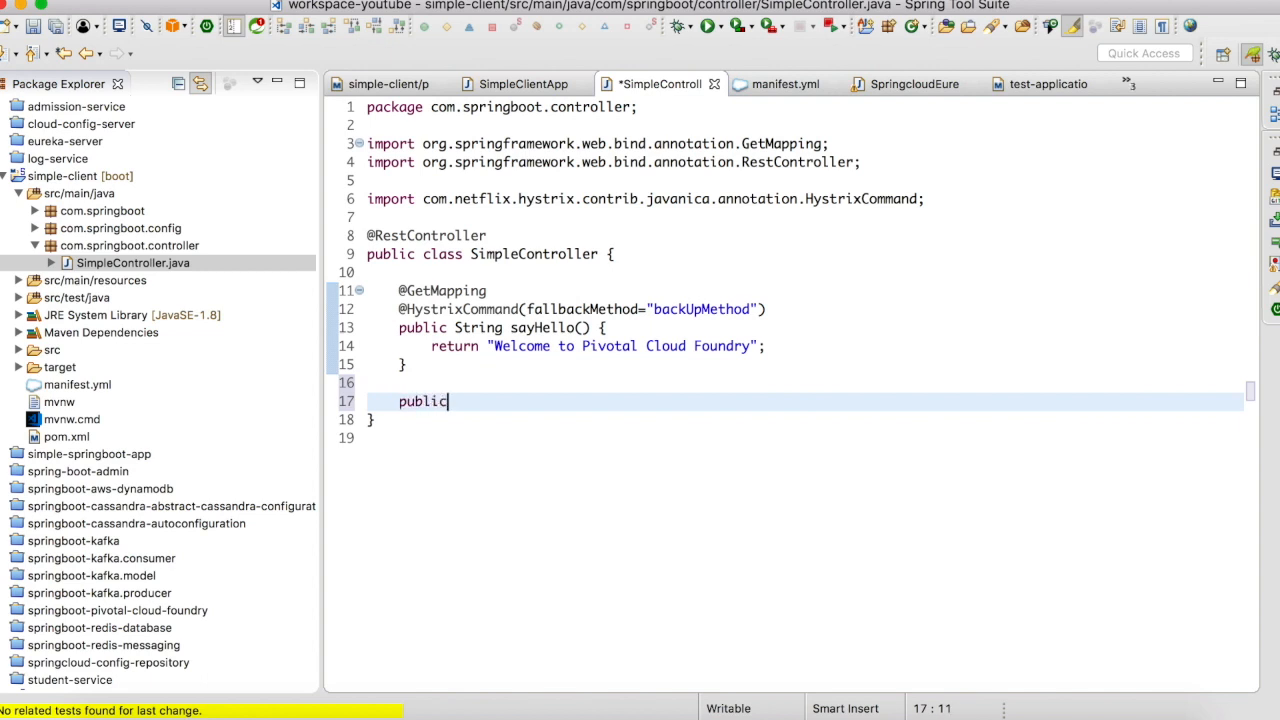
text(String bac)
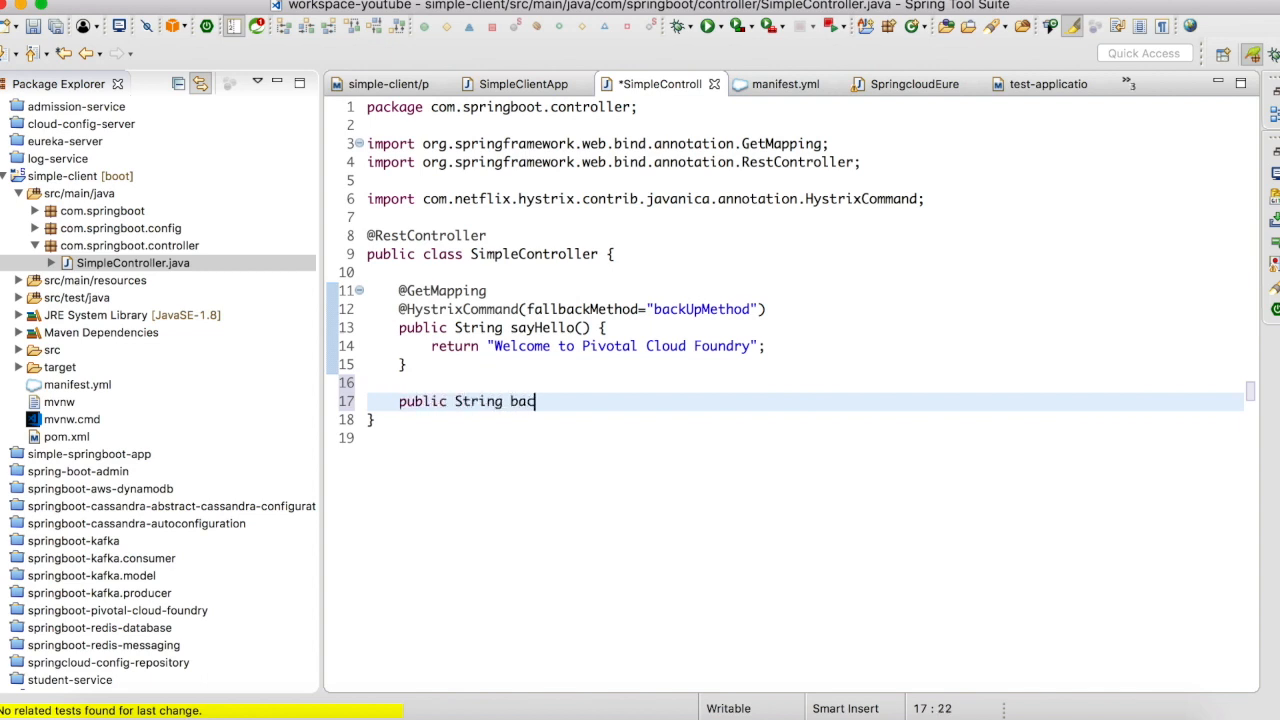
text(kUpMe)
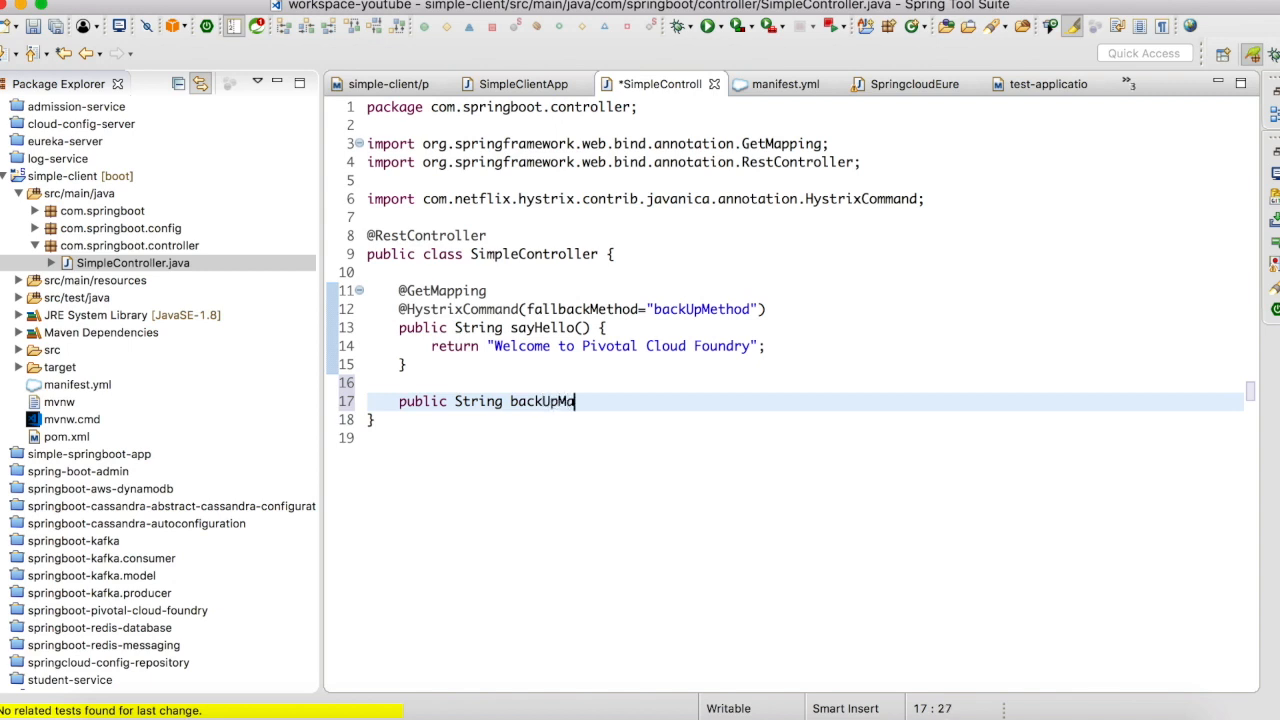
text(thod() {)
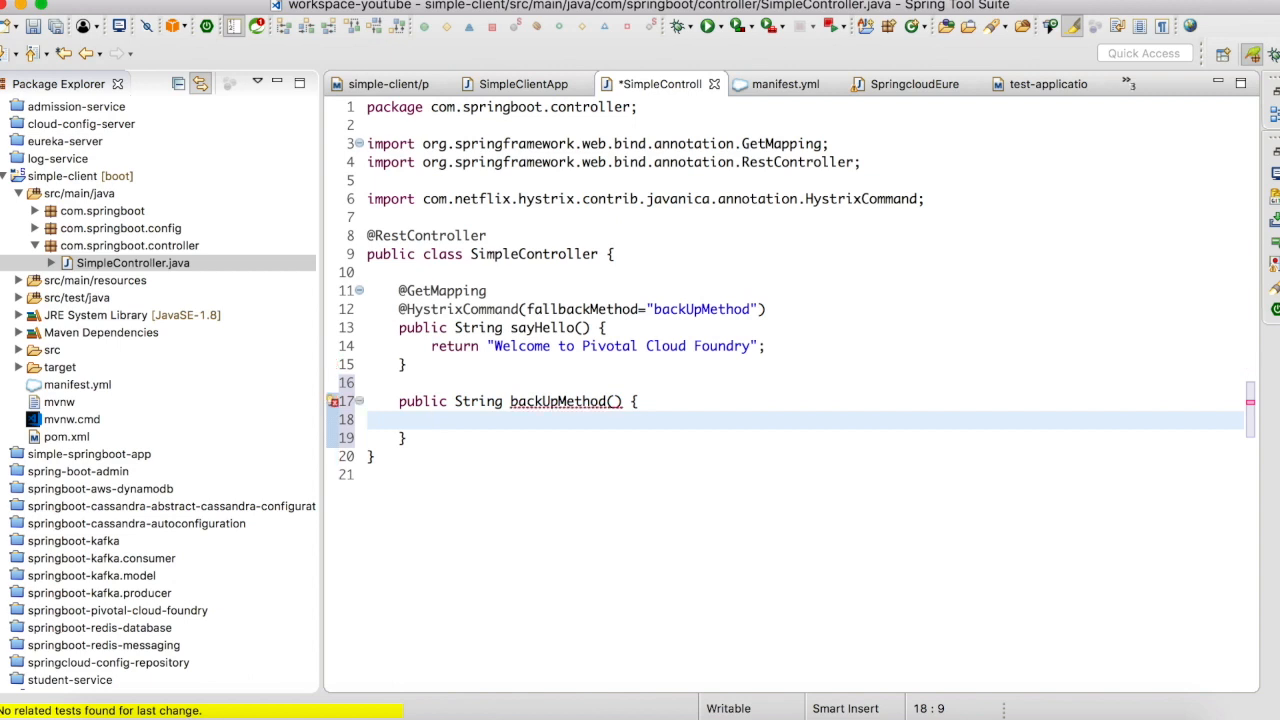
text(return "")
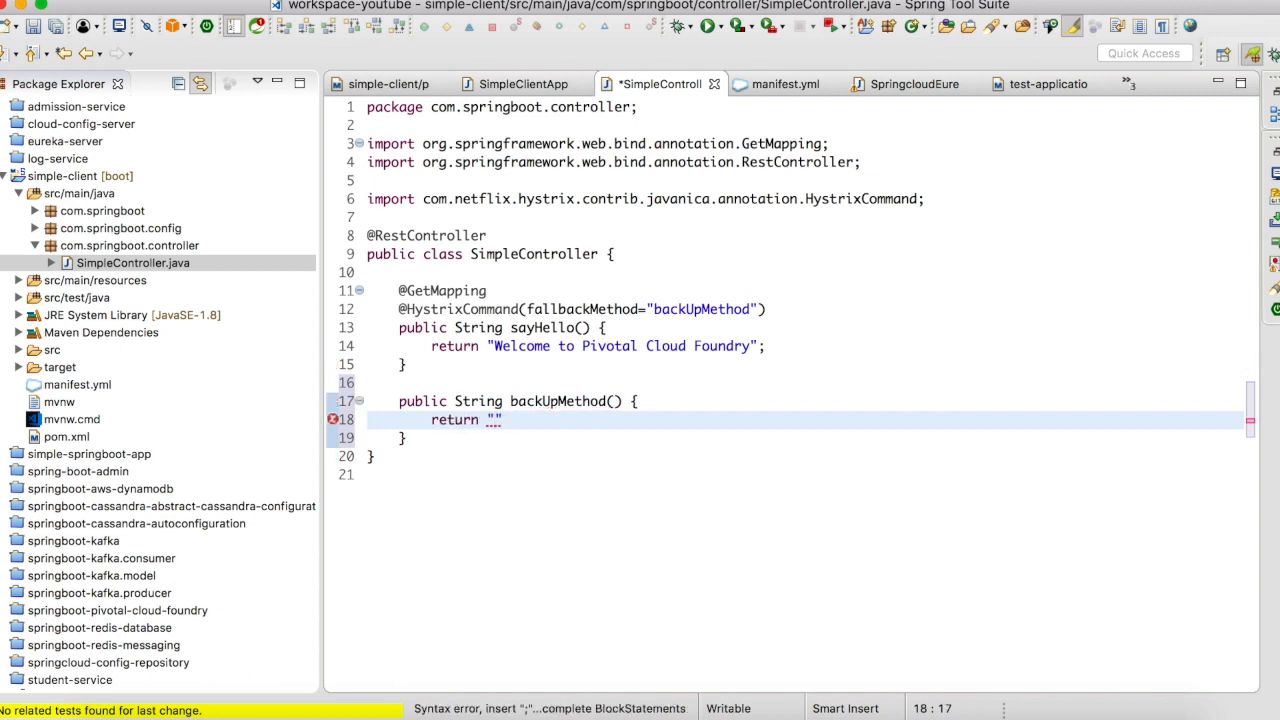
text(Response from)
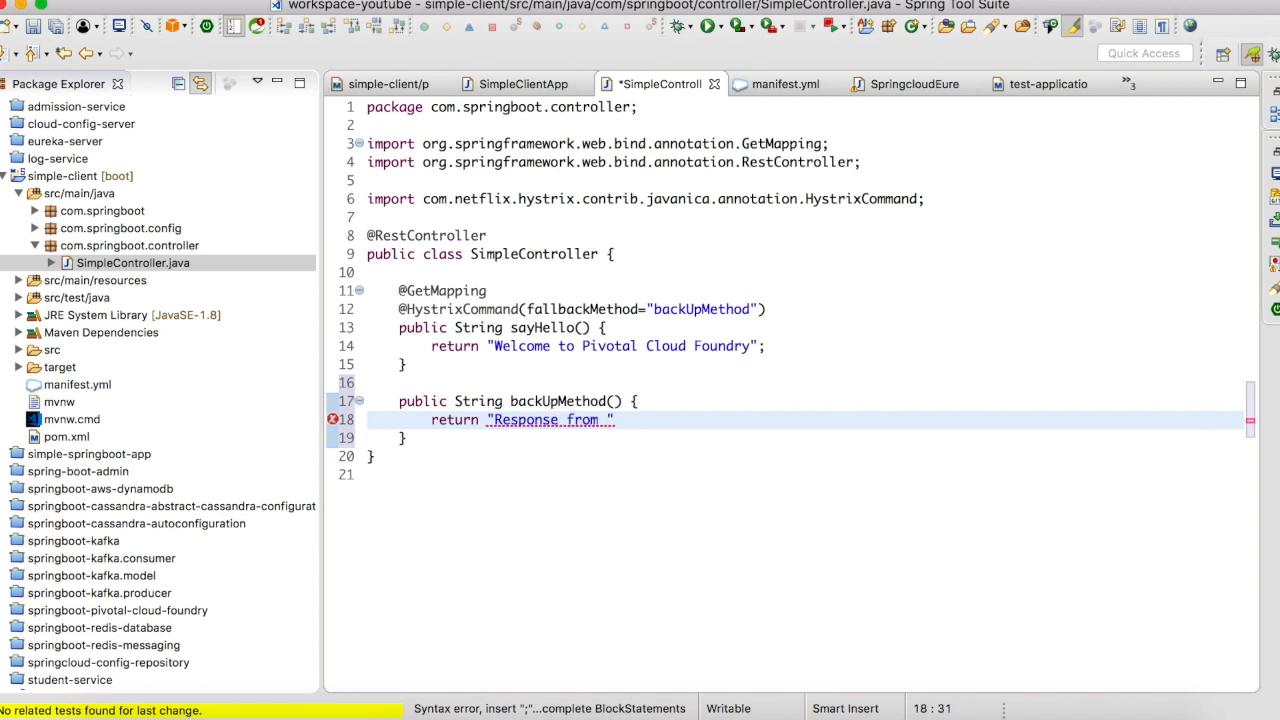
text(Fallb)
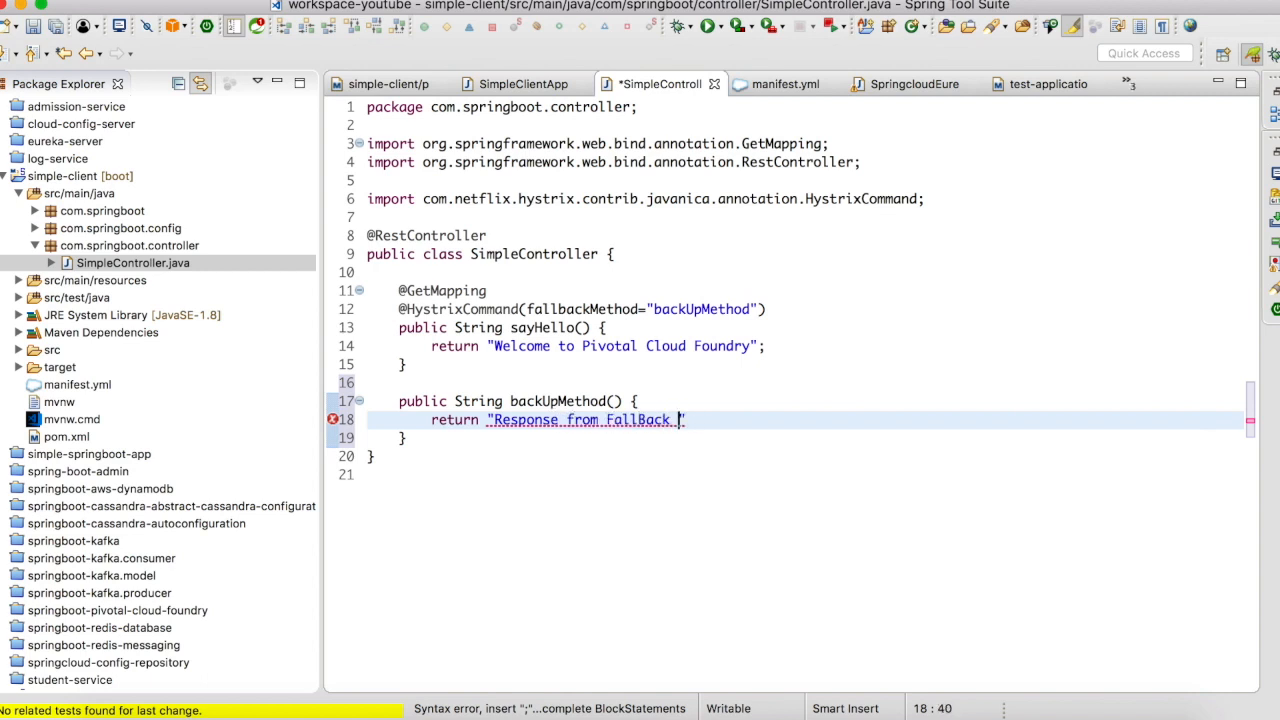
text(Method)
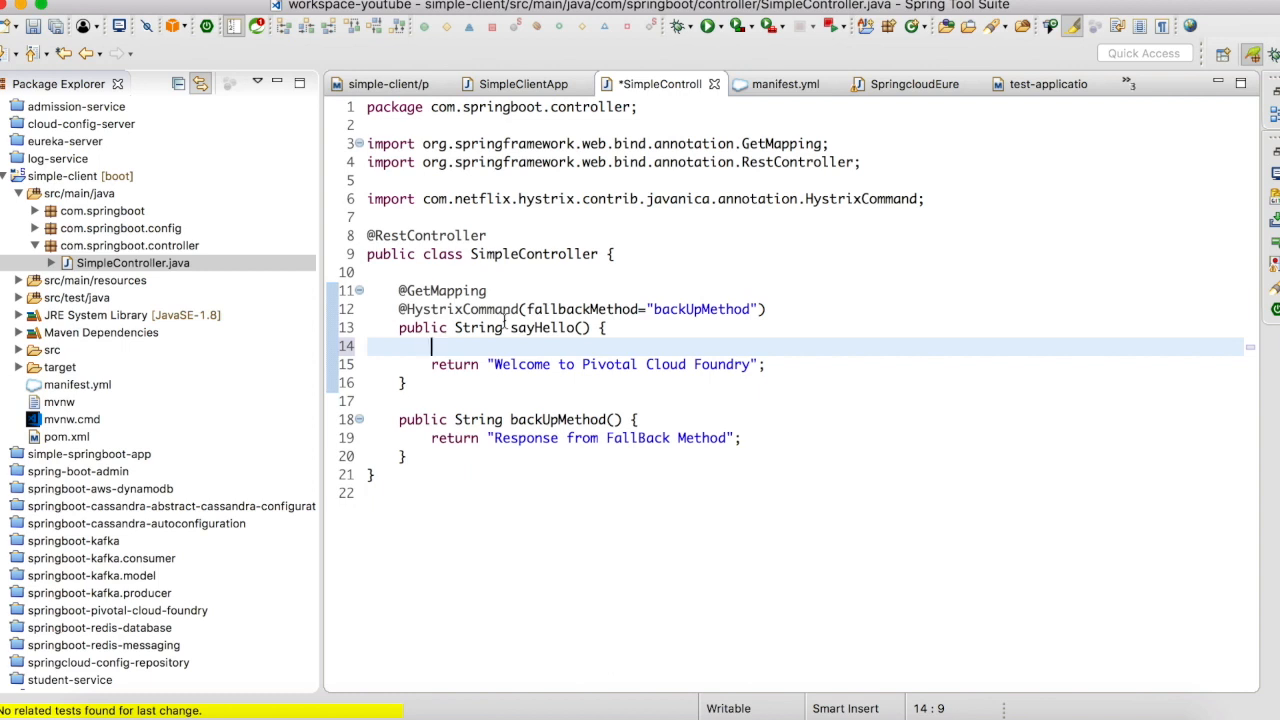
click(128, 244)
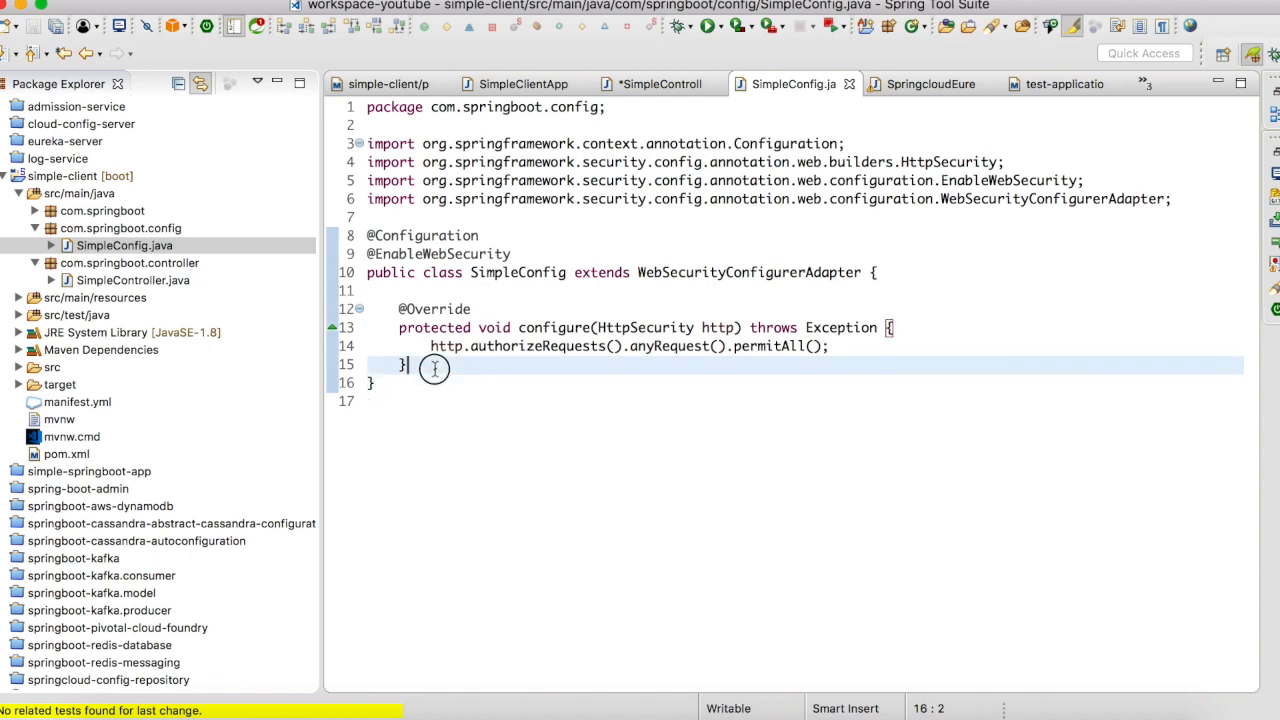
text(@Bean)
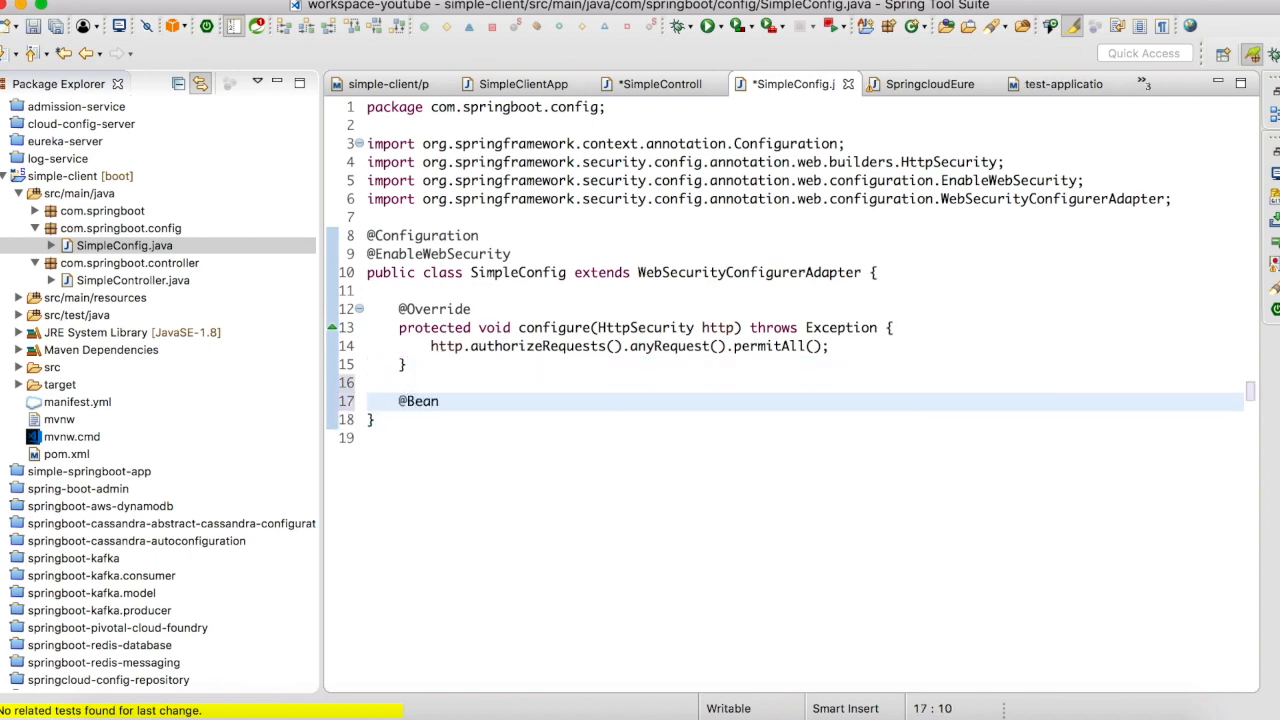
text(public)
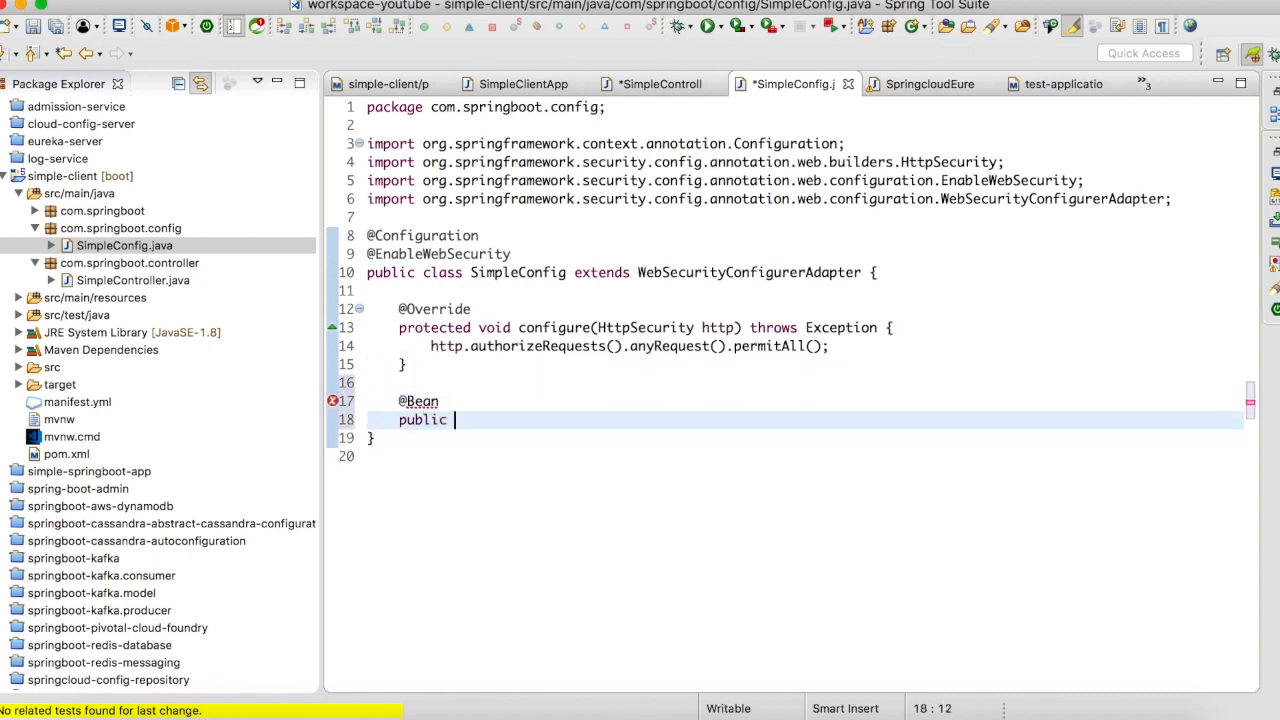
text(RestTemplate restTea)
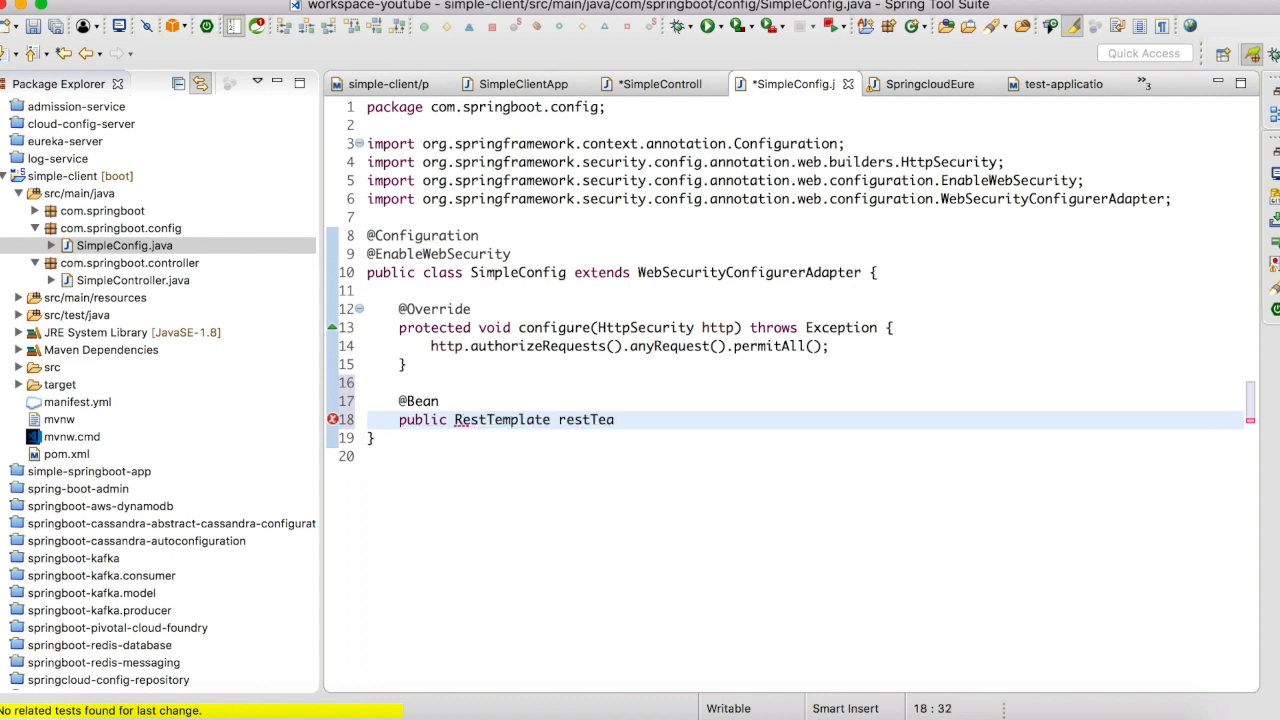
text(mplate() {)
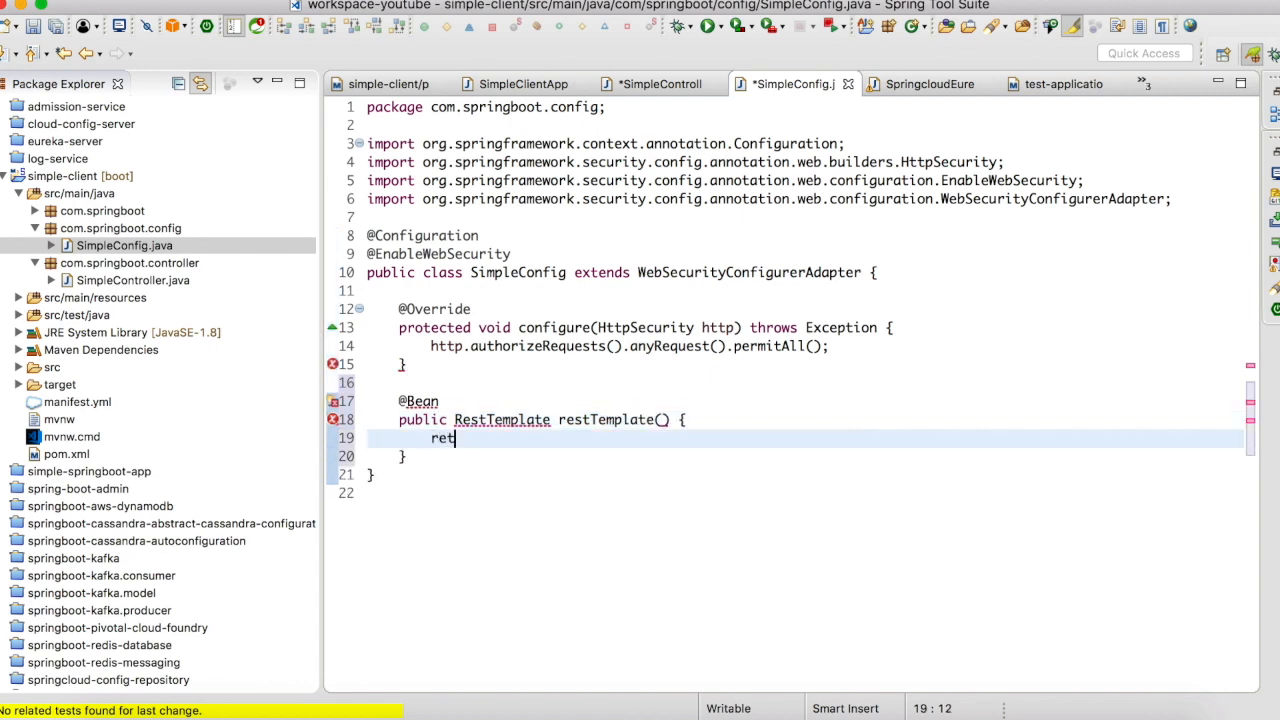
text(urn new)
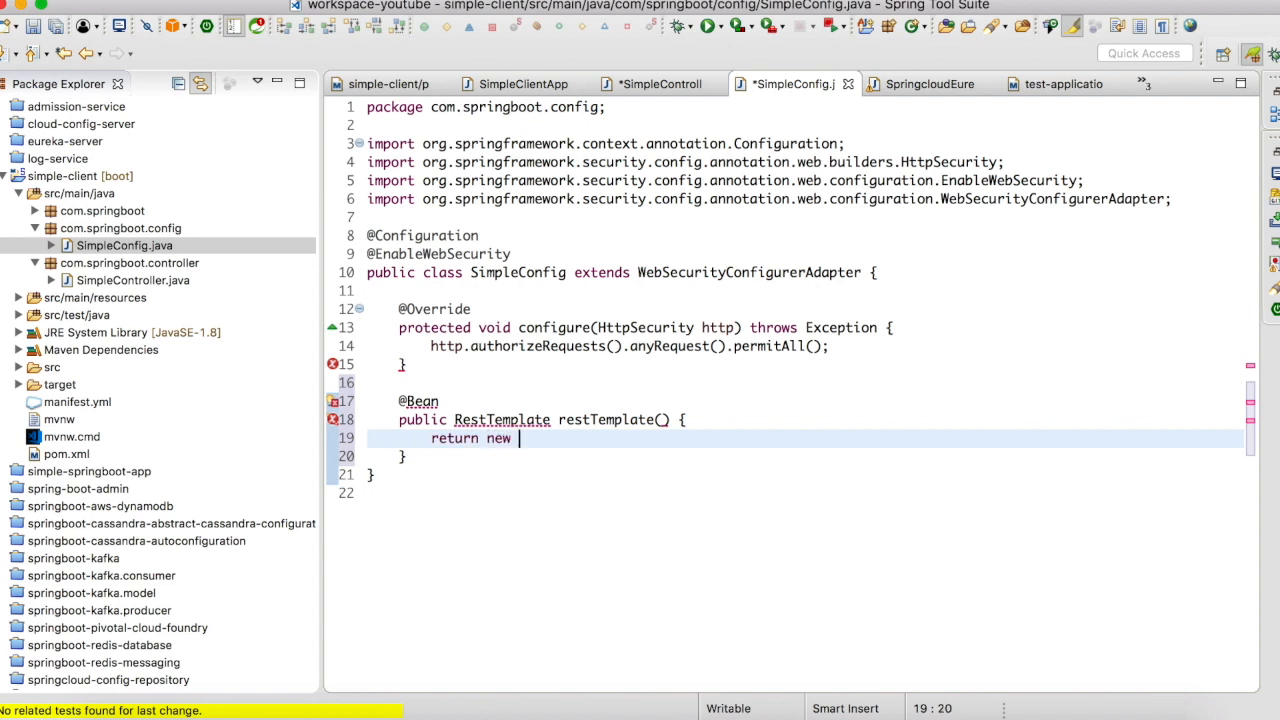
text(RestTeam)
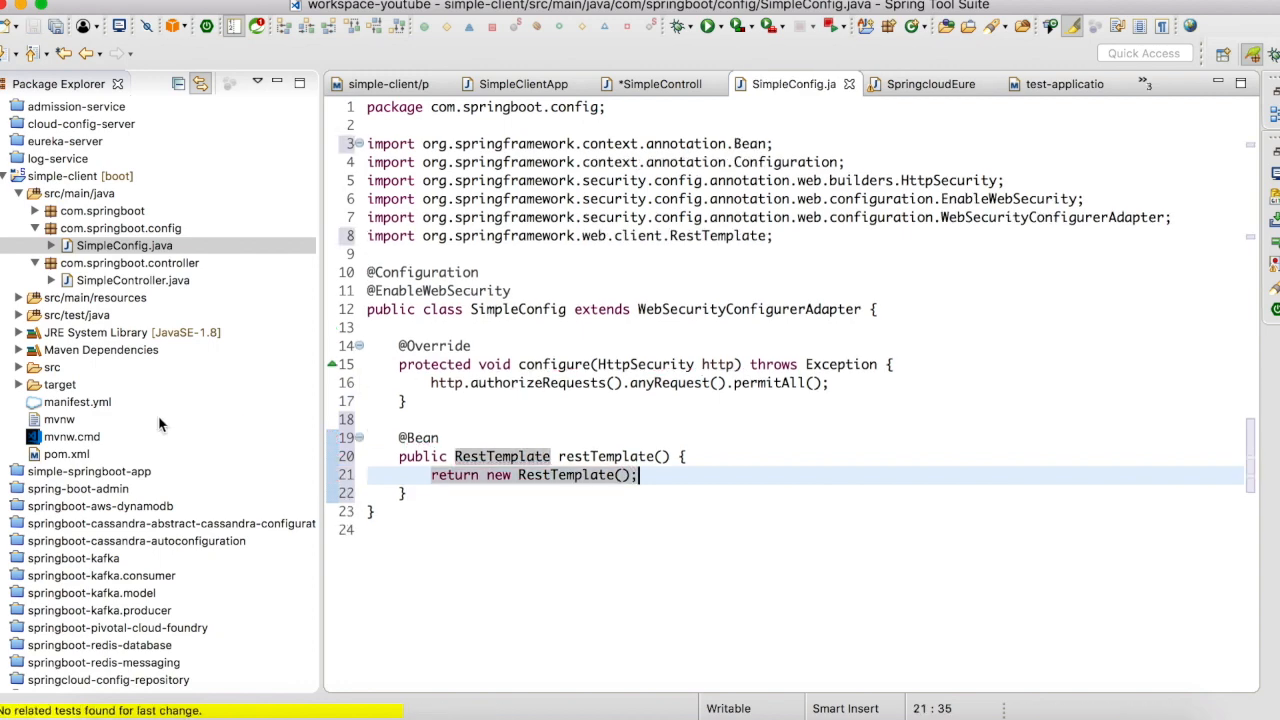
click(132, 280)
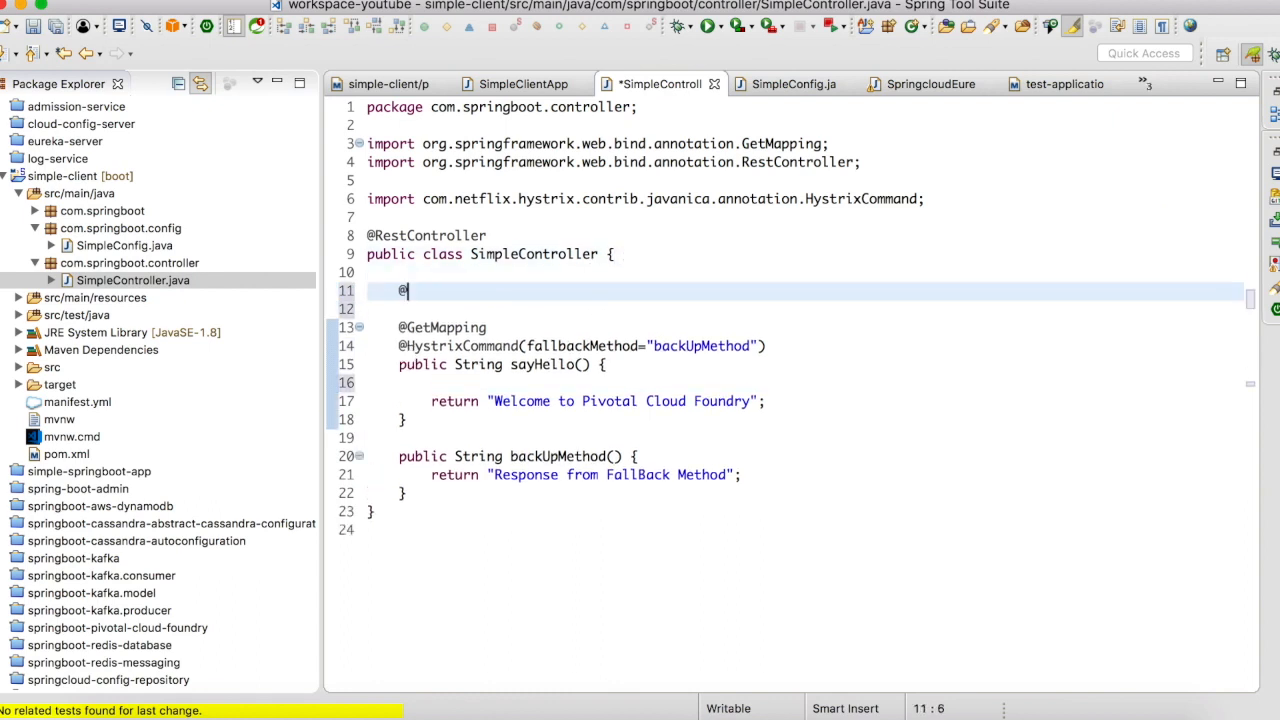
text(Autowired)
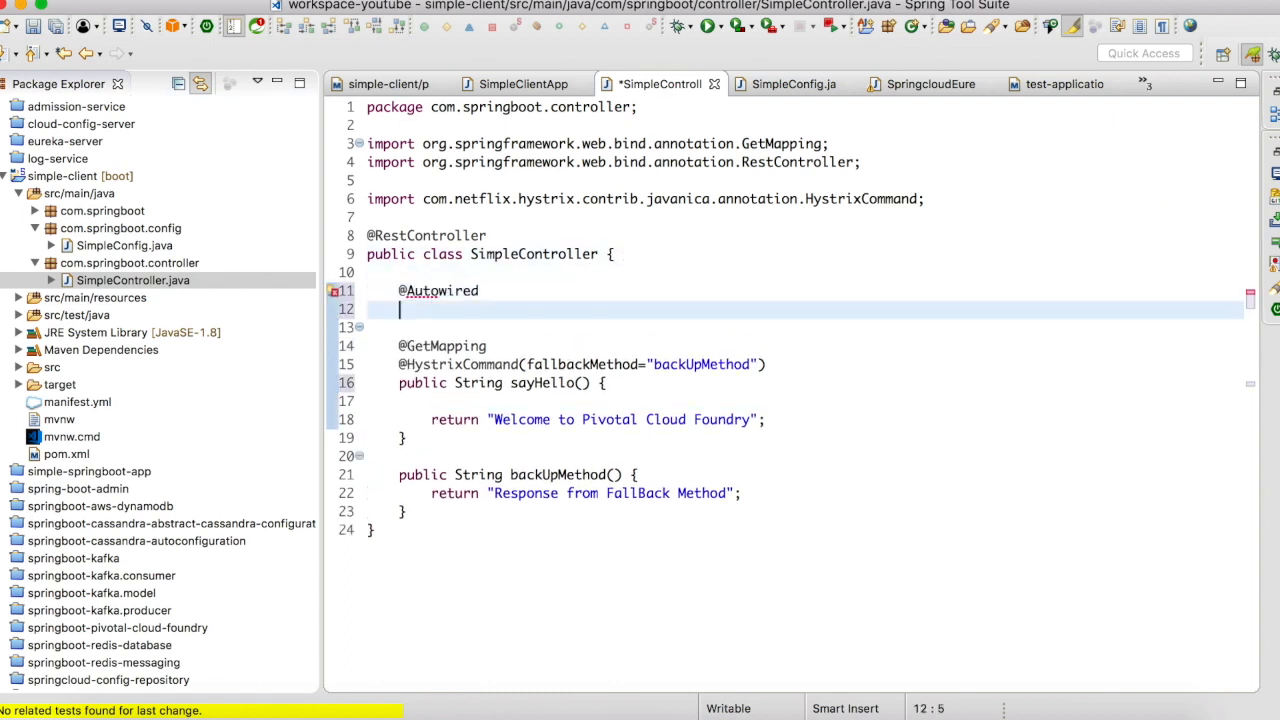
text(private)
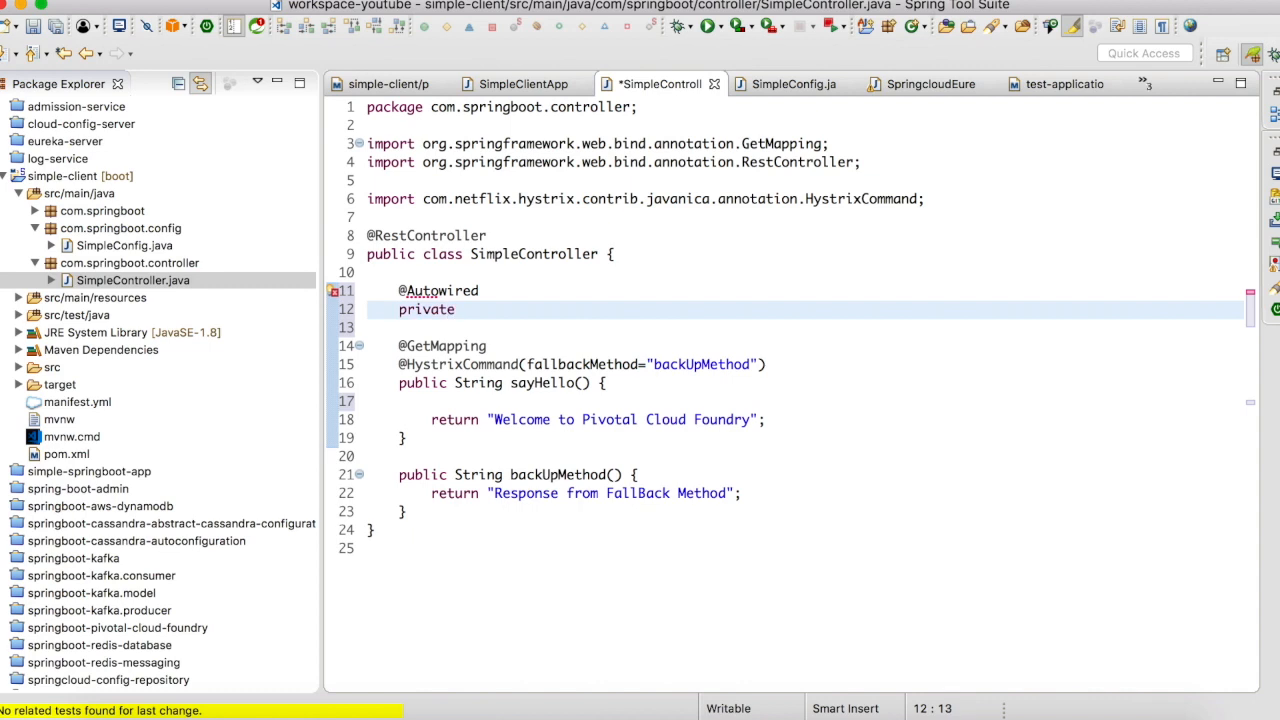
text(Rest)
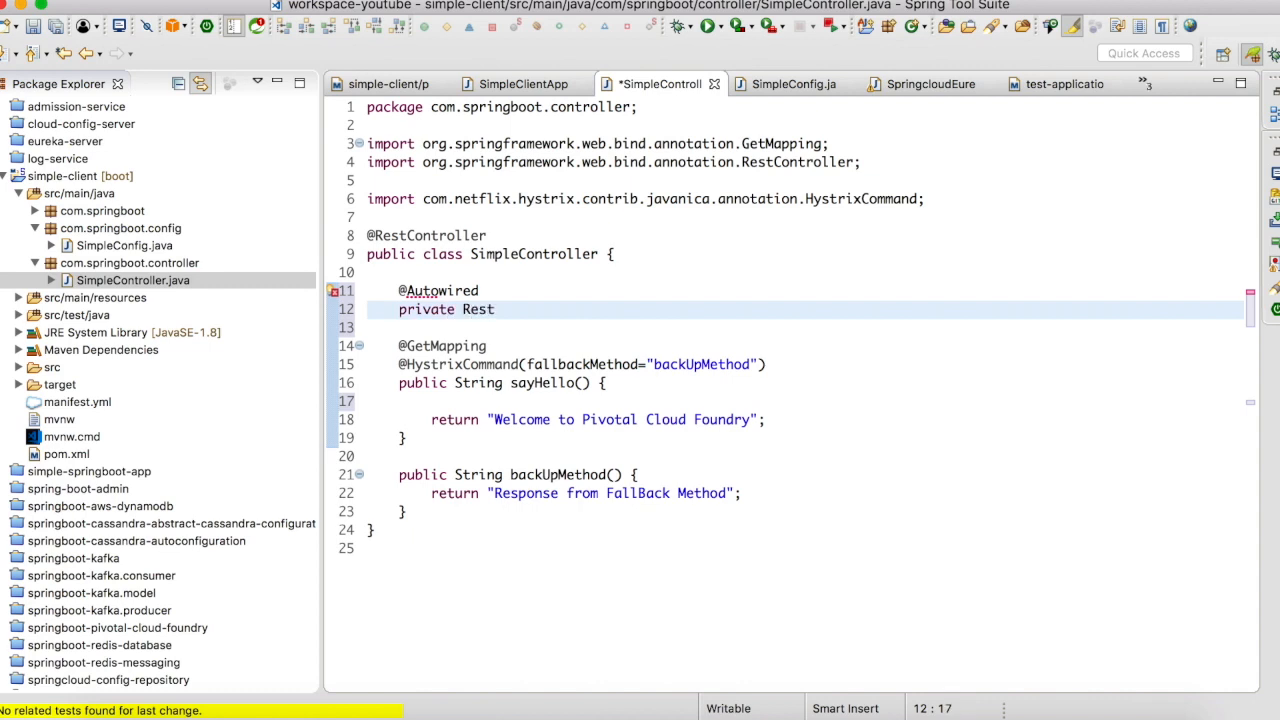
text(Template restTemplate;)
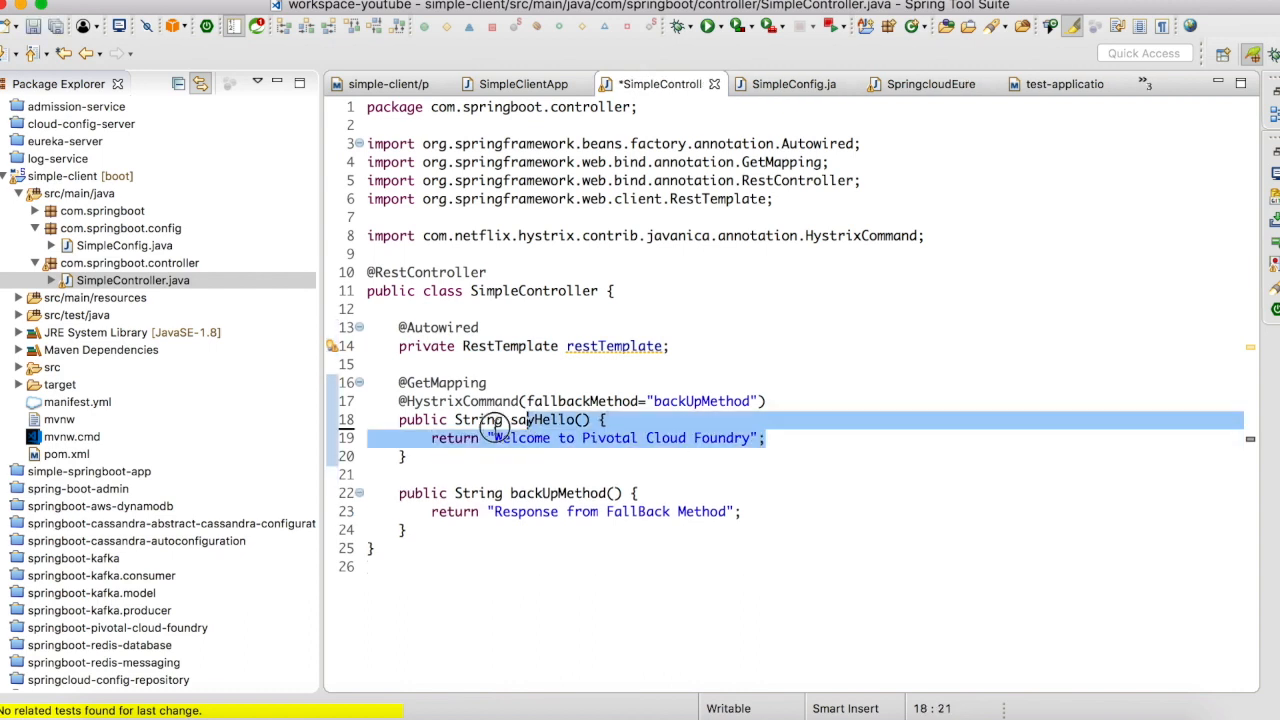
text(return re)
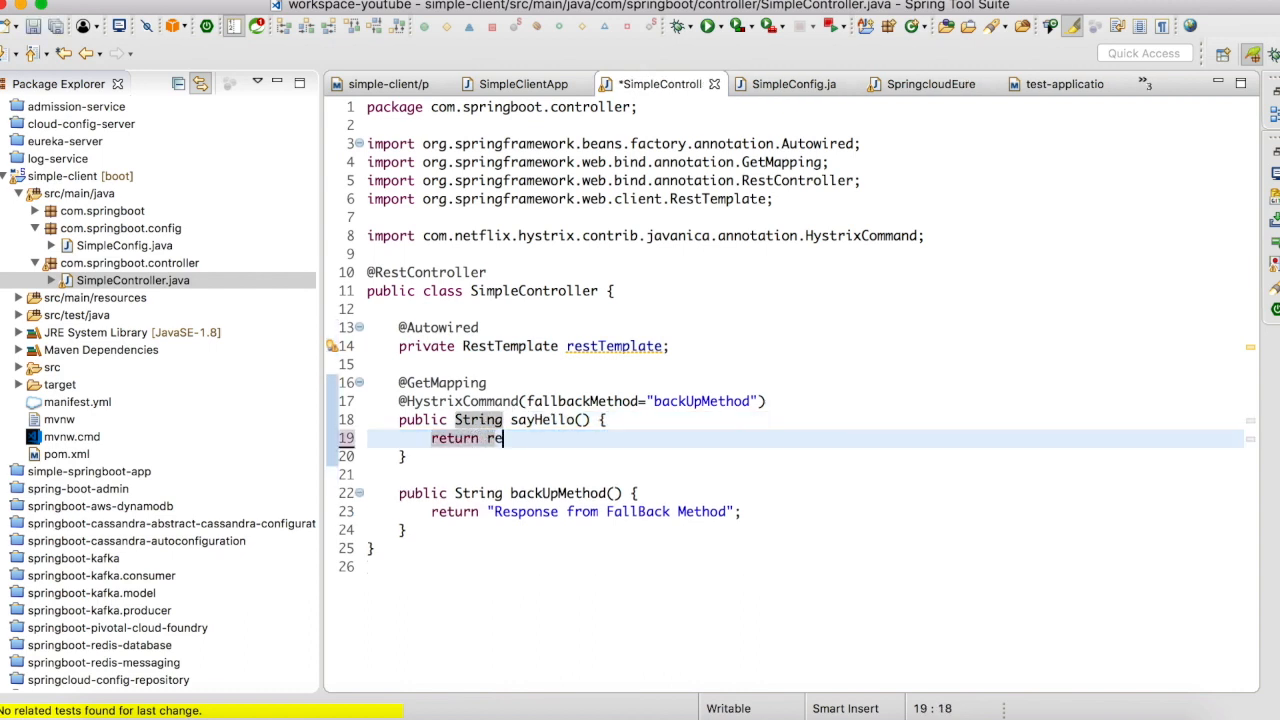
text(stT)
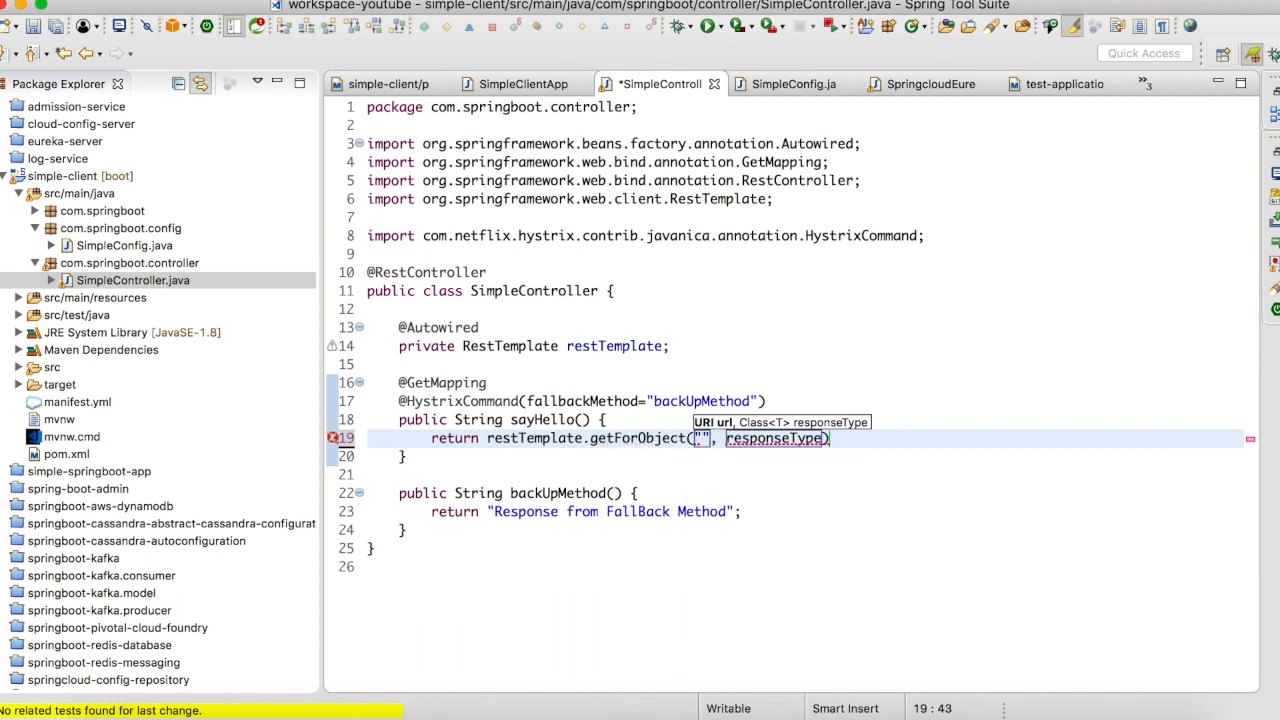
text(http://)
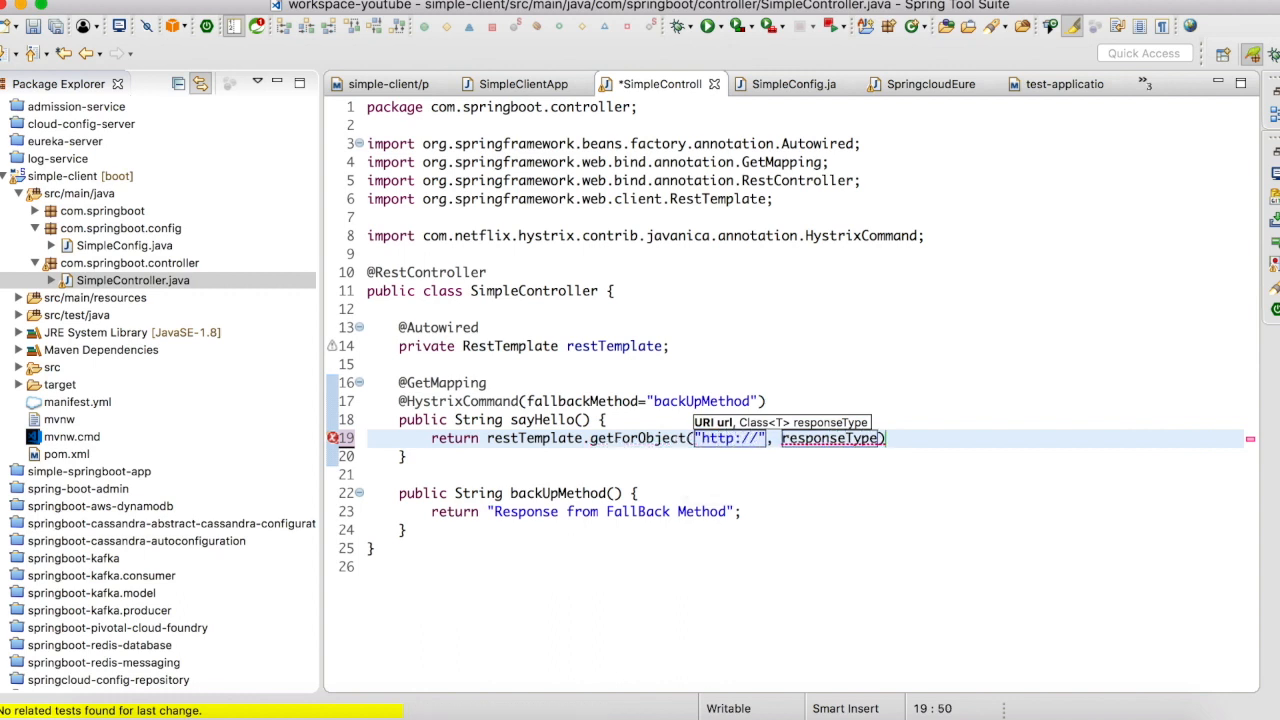
text(uri.not.available.io)
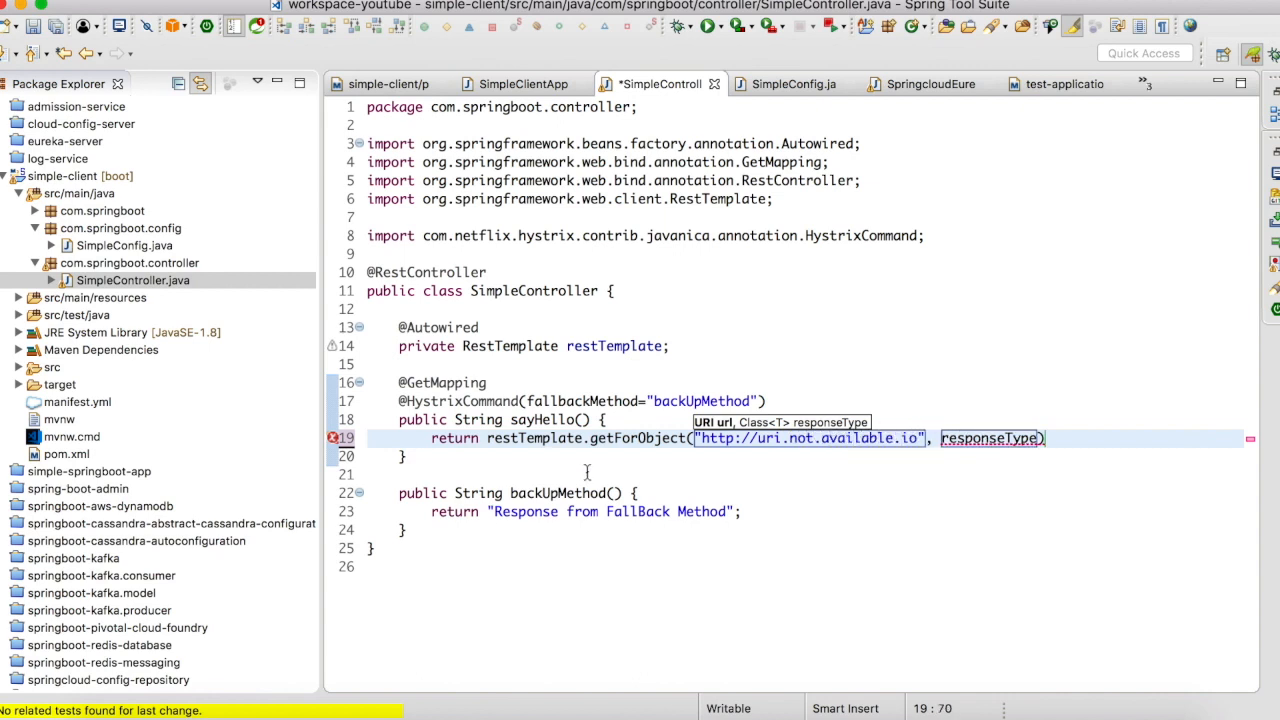
text(String.cla)
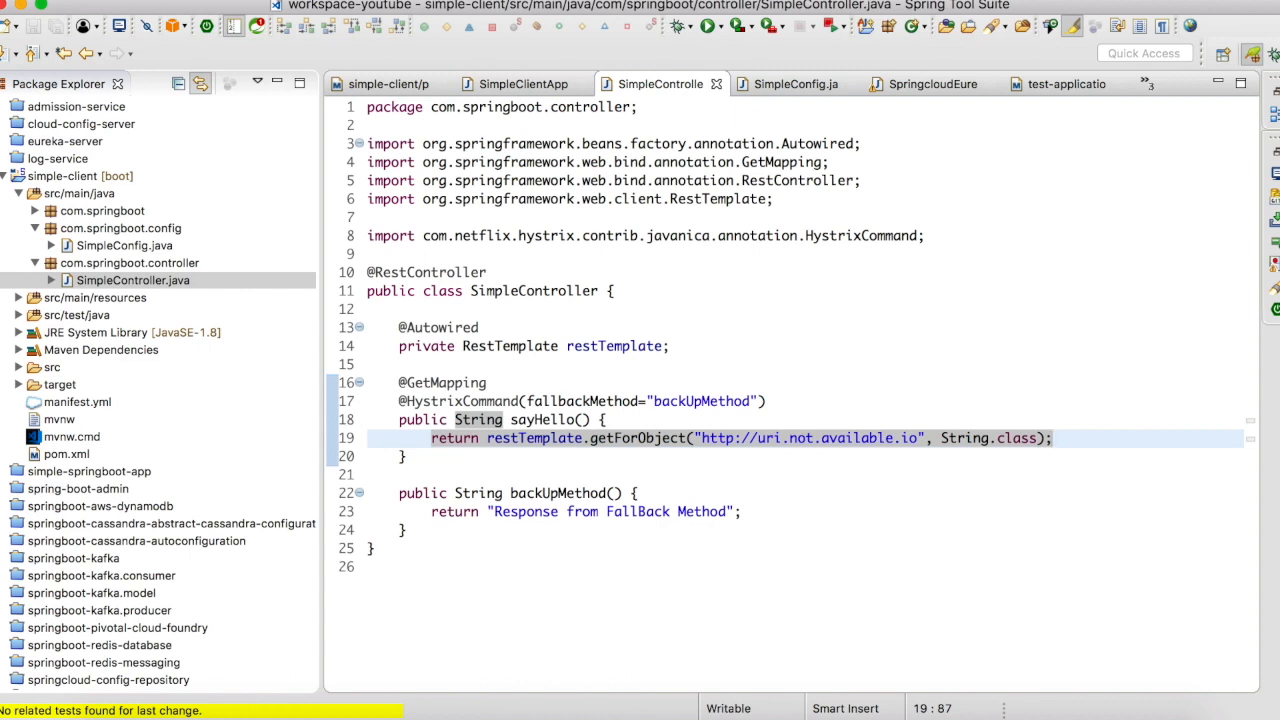
click(1052, 438)
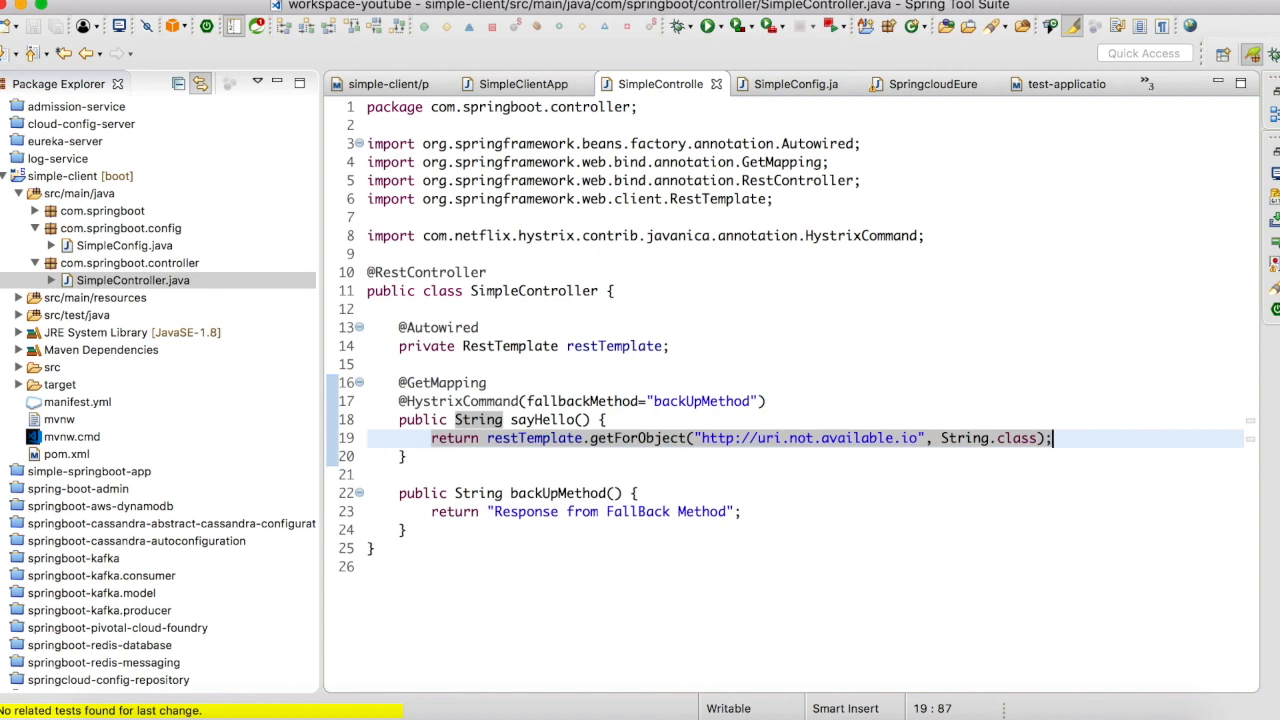
click(76, 402)
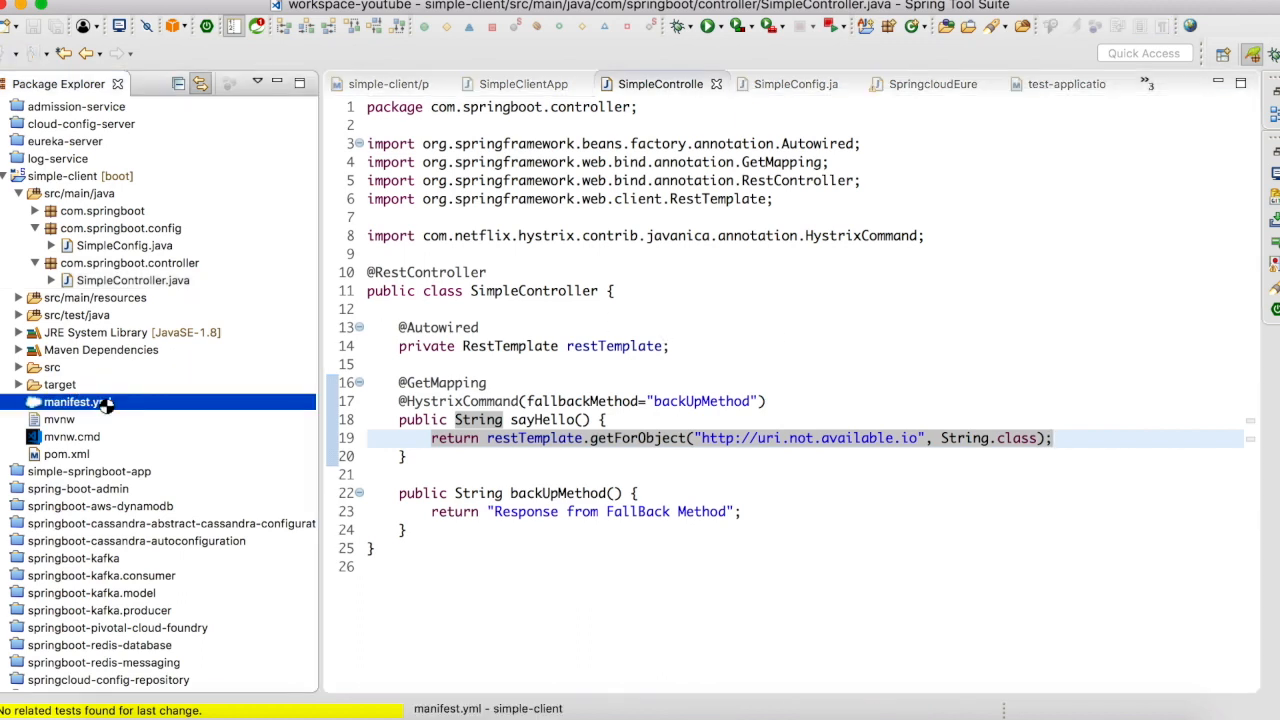
Step: Open manifest.yml and start a new dash entry under services after service-registry
double_click(70, 400)
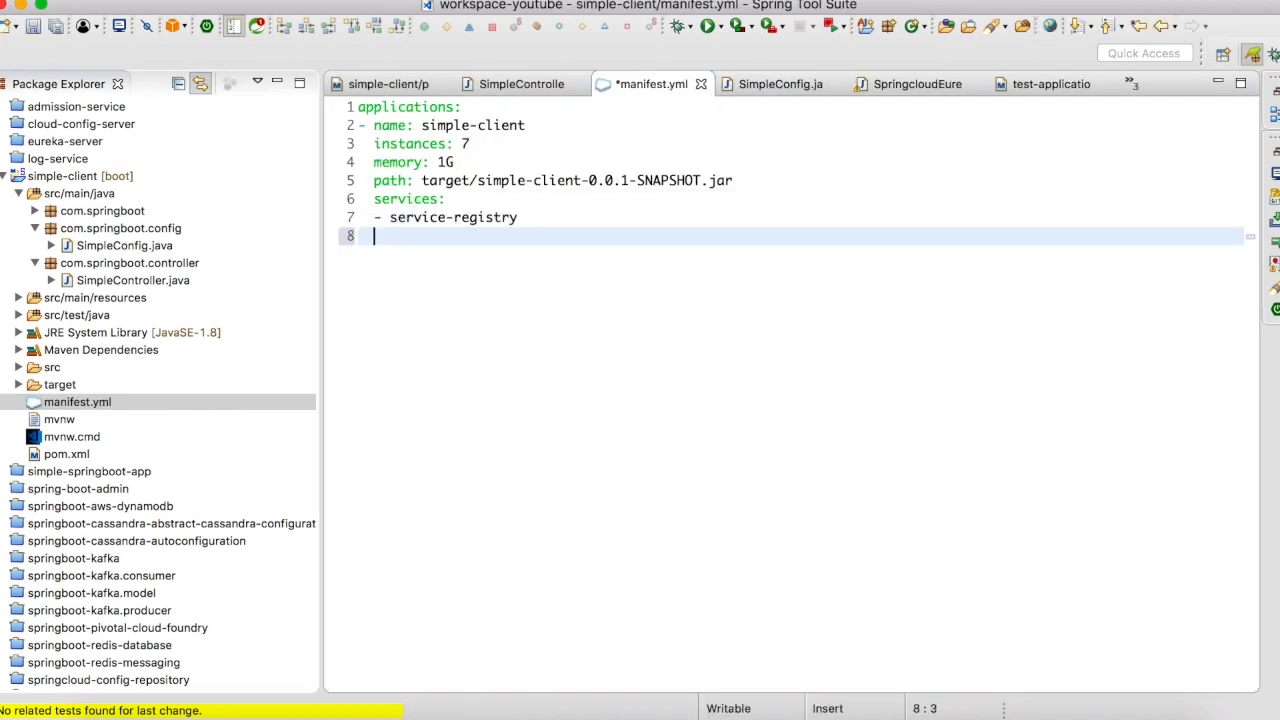
text(-)
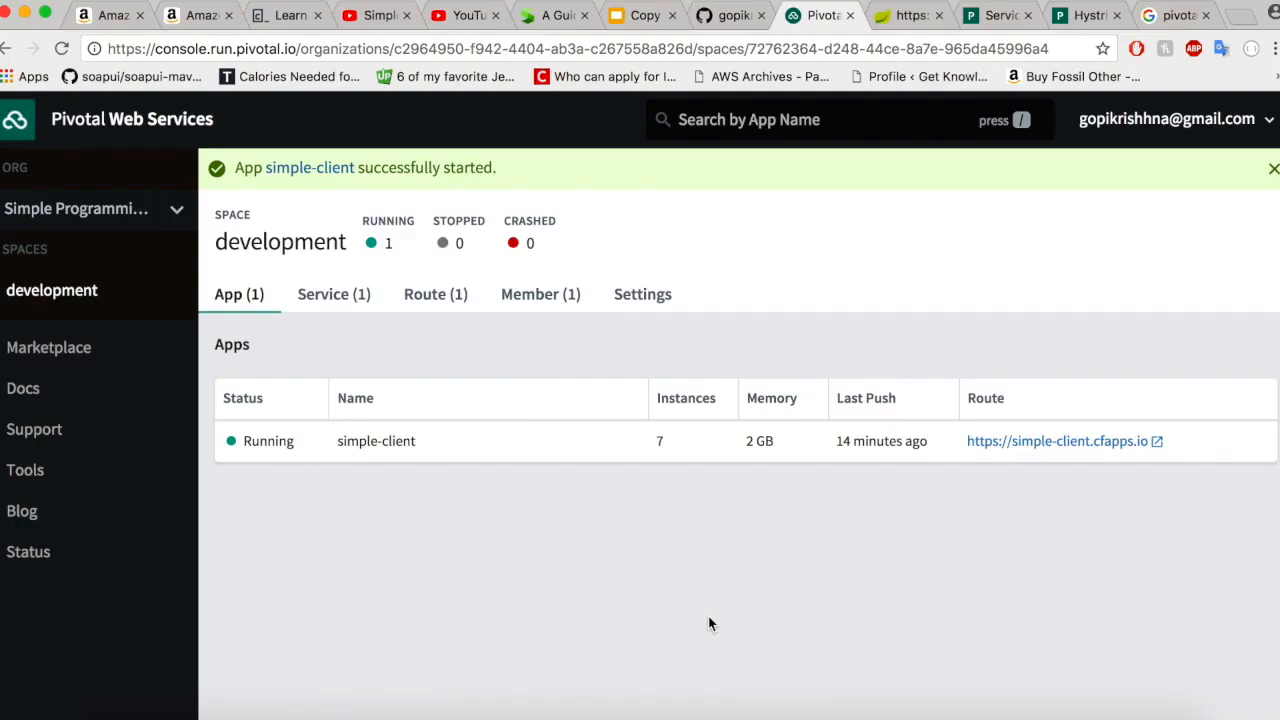
mouse_move(260, 410)
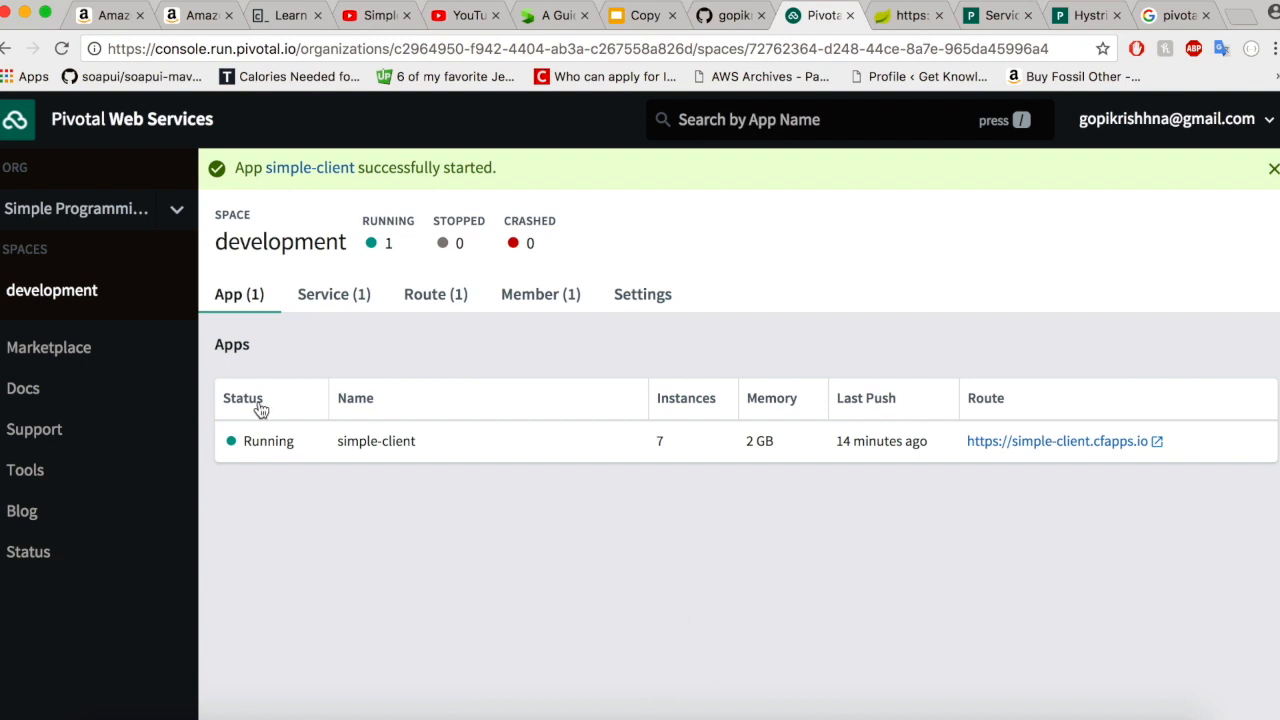
Step: From the Marketplace, create a Circuit Breaker instance named circuit-breaker in development
click(48, 348)
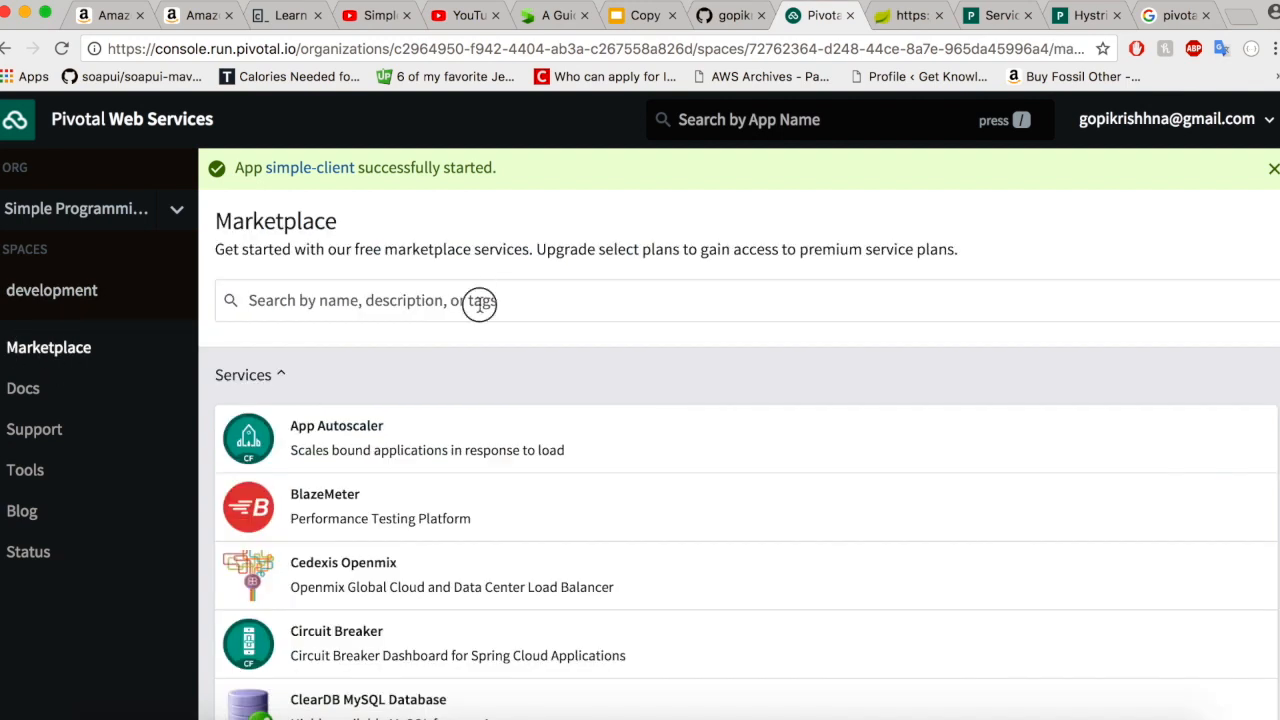
text(circui)
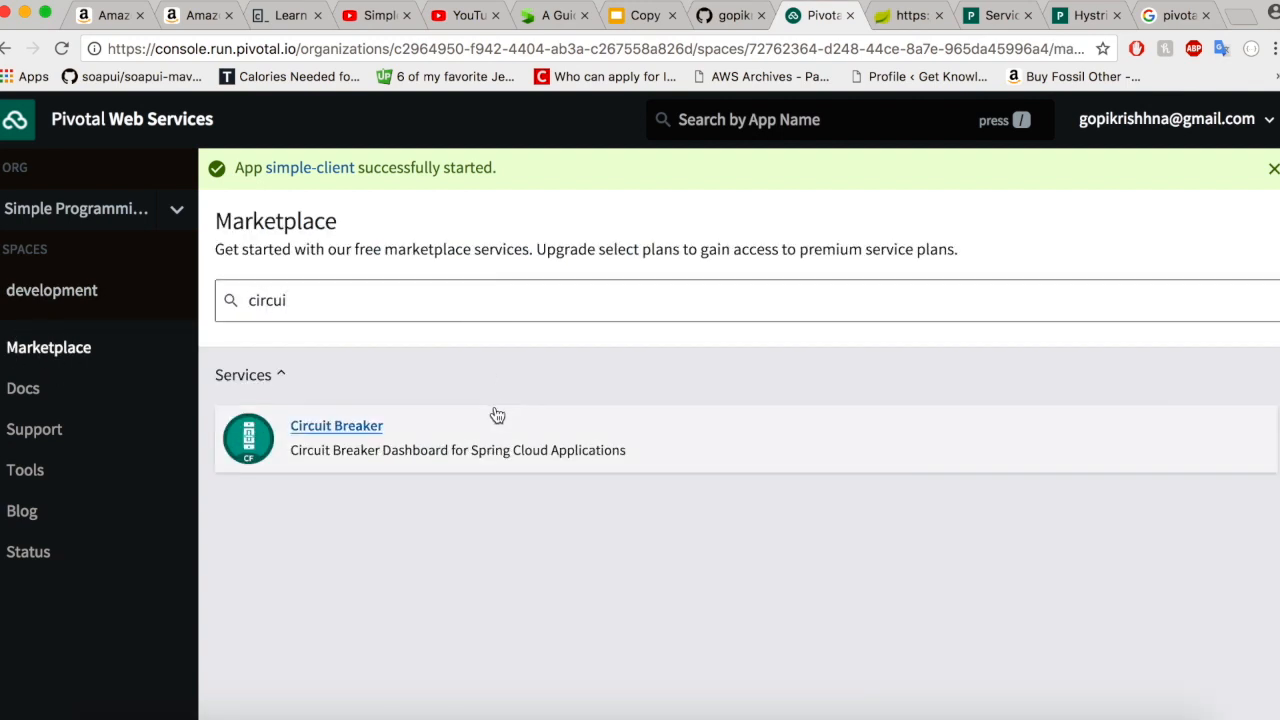
click(336, 424)
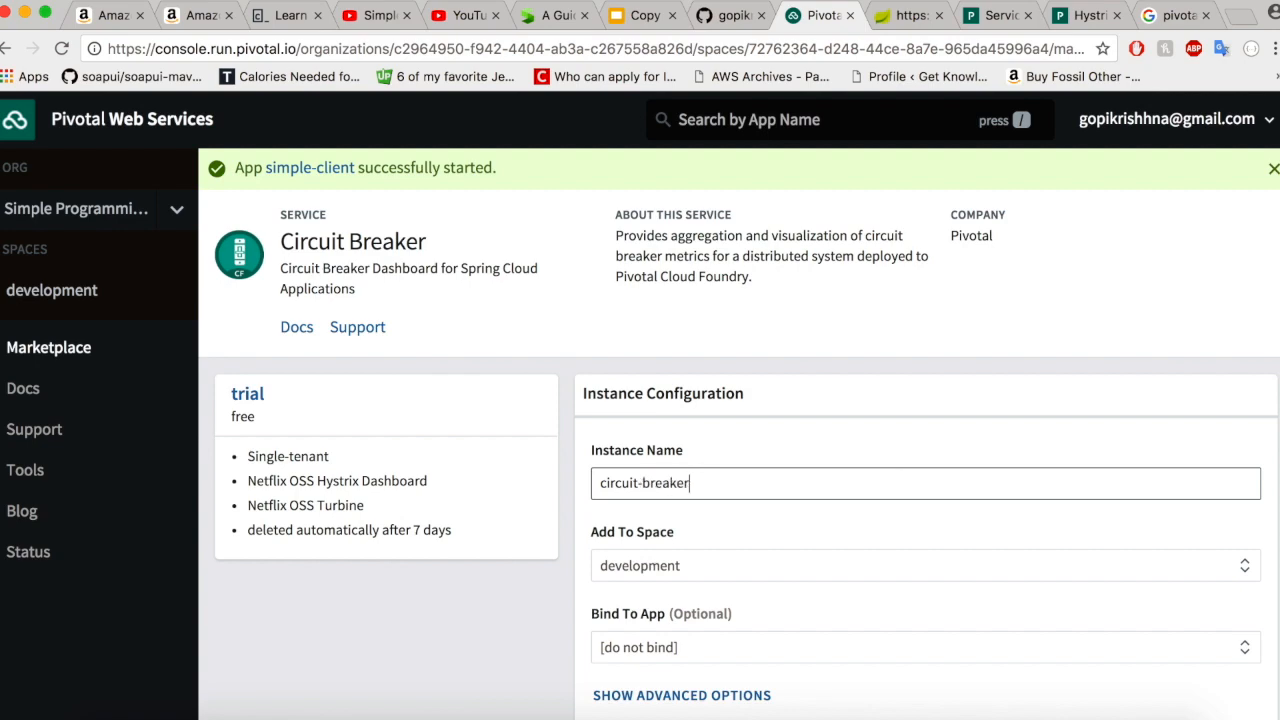
scroll(down, 3)
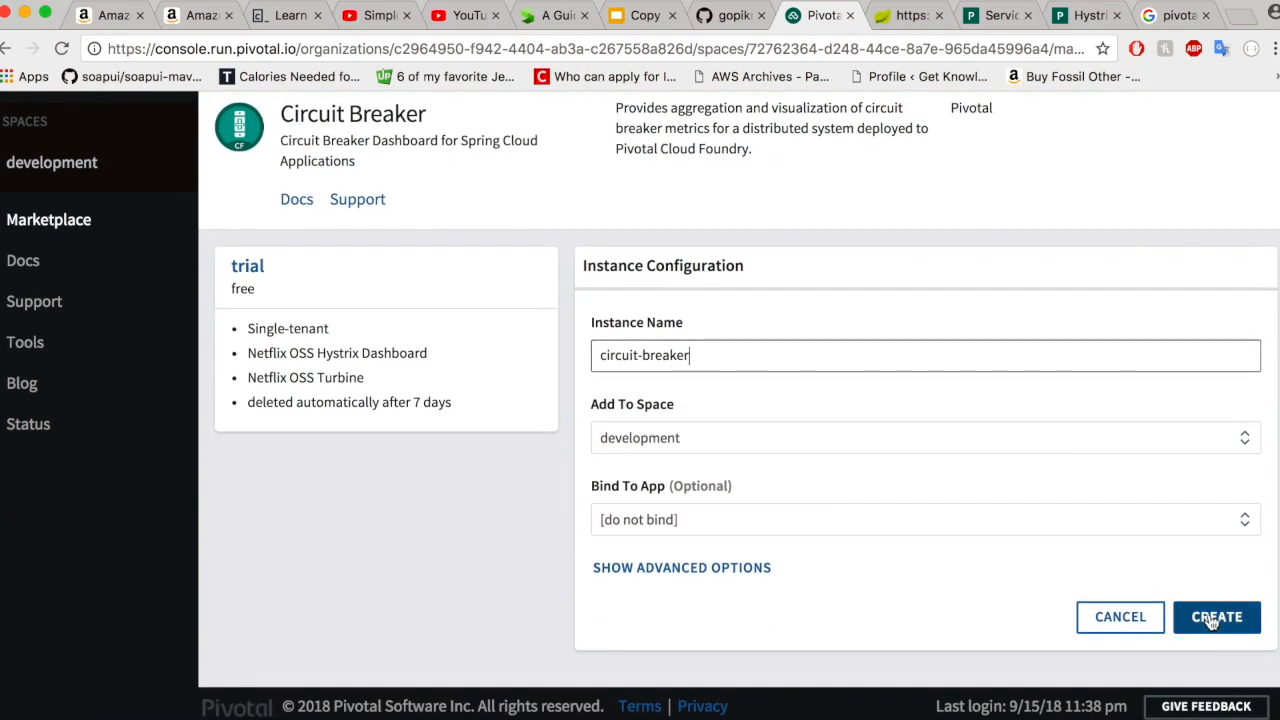
click(1216, 616)
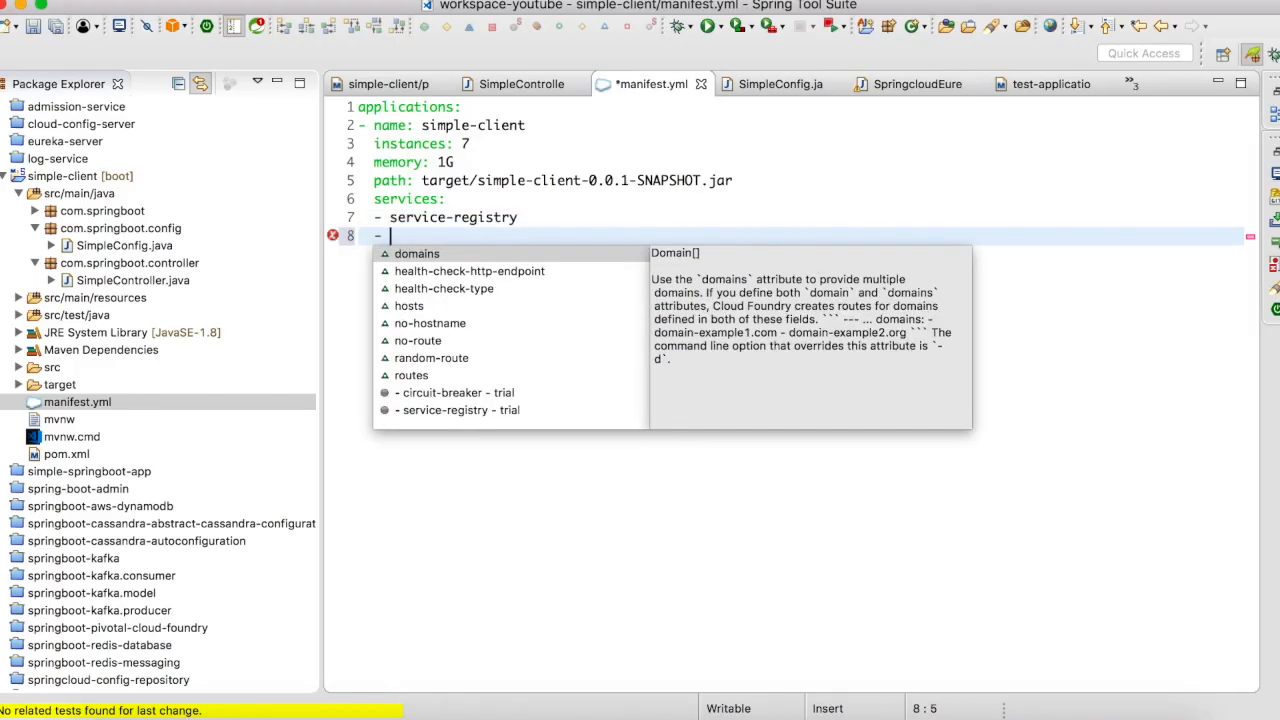
Step: List circuit-breaker as a second service in manifest.yml and save the file
key(Escape)
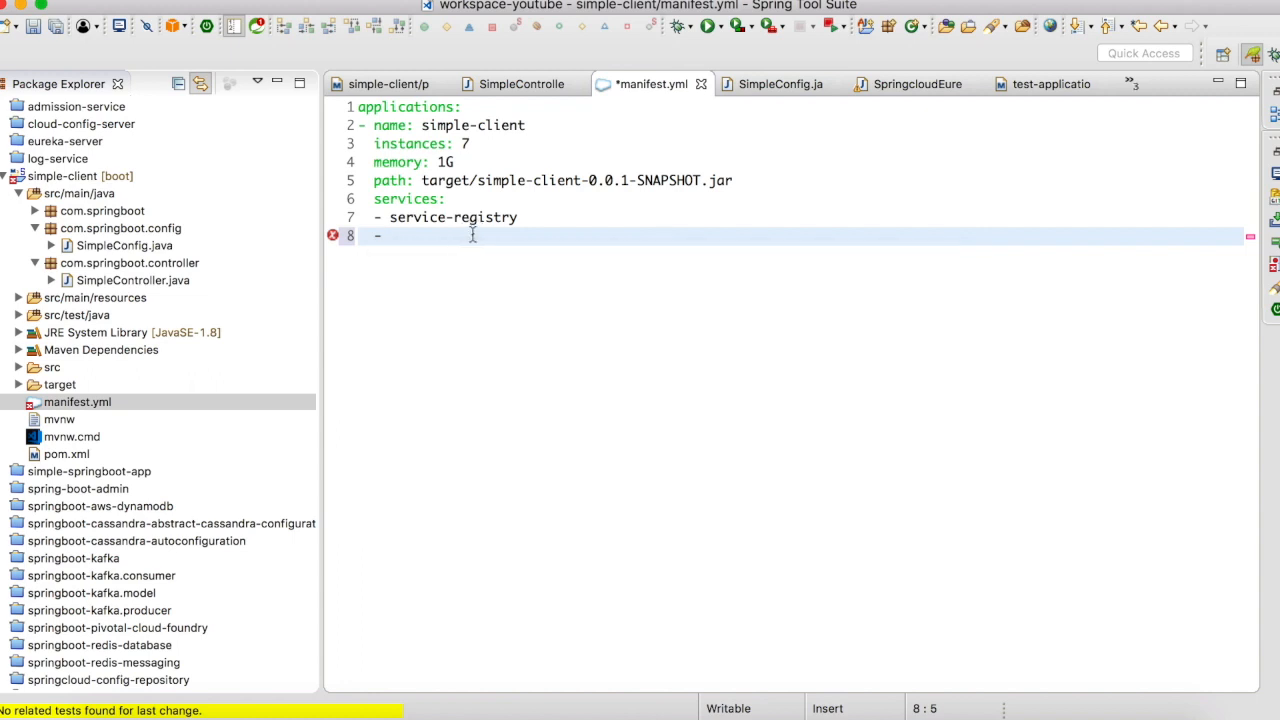
text(circuit-breaker)
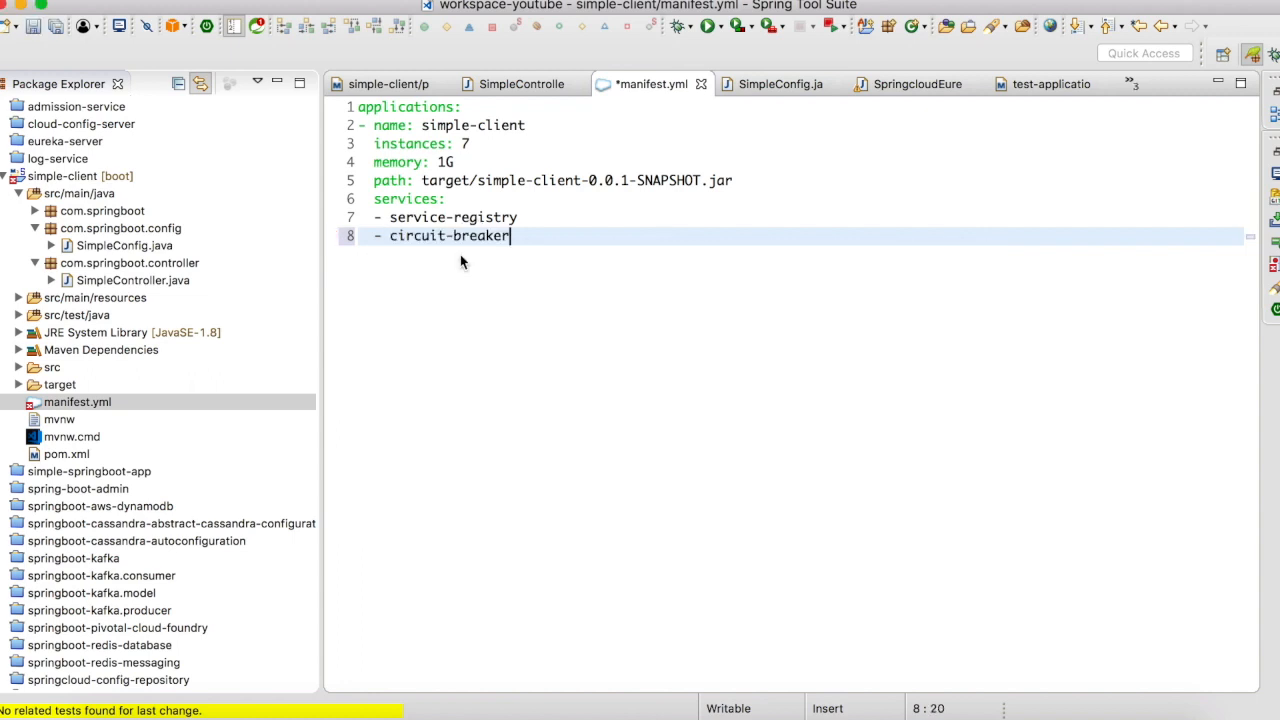
key(ctrl+s)
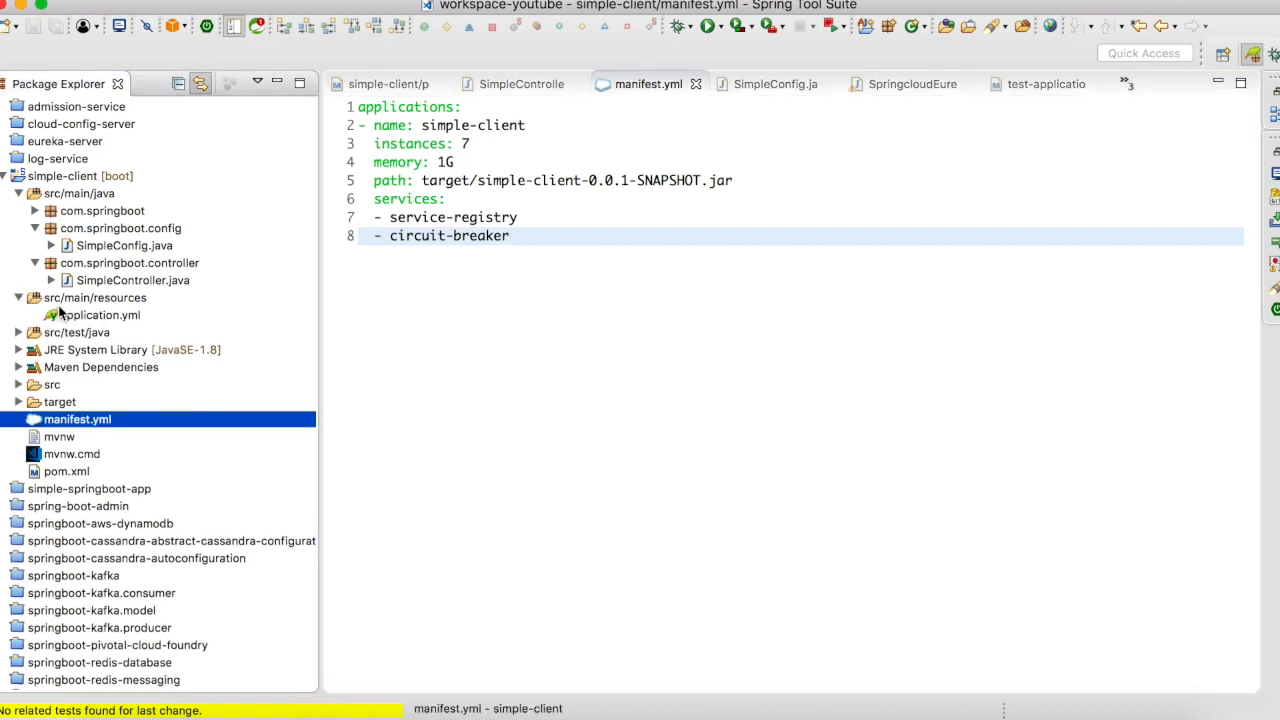
Step: Open application.yml and run a Maven build of simple-client to BUILD SUCCESS
double_click(100, 314)
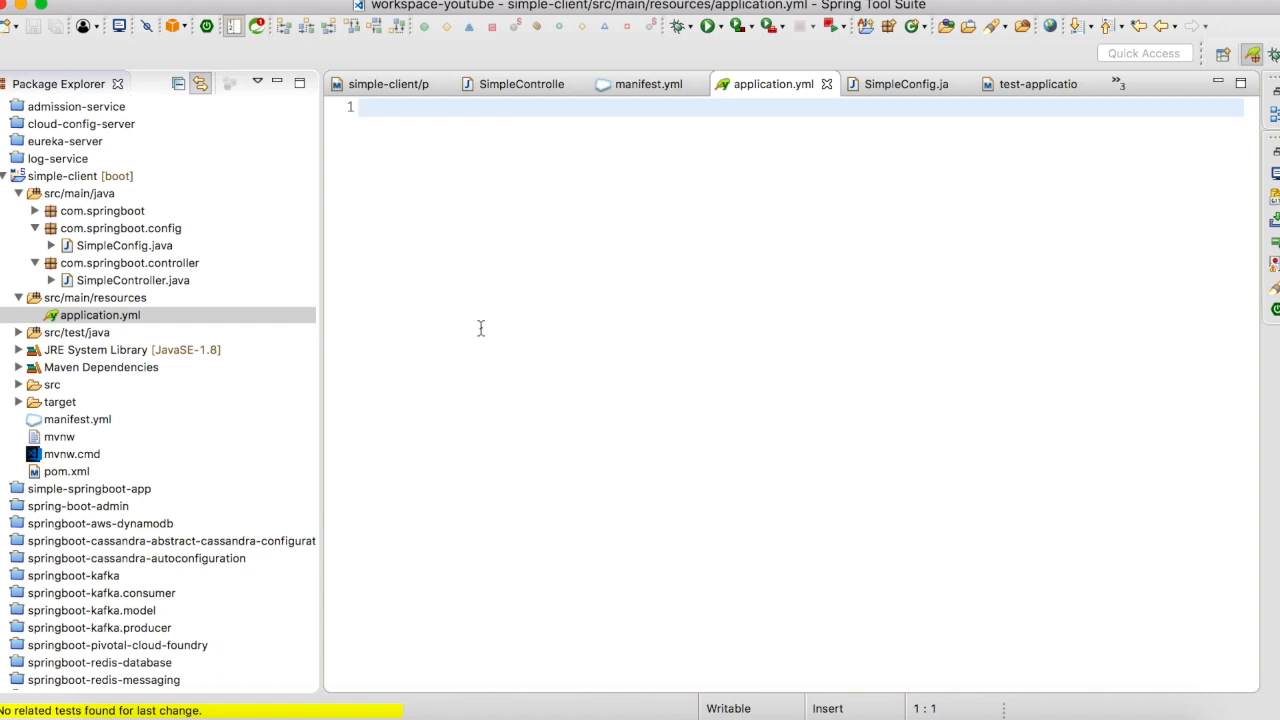
click(80, 176)
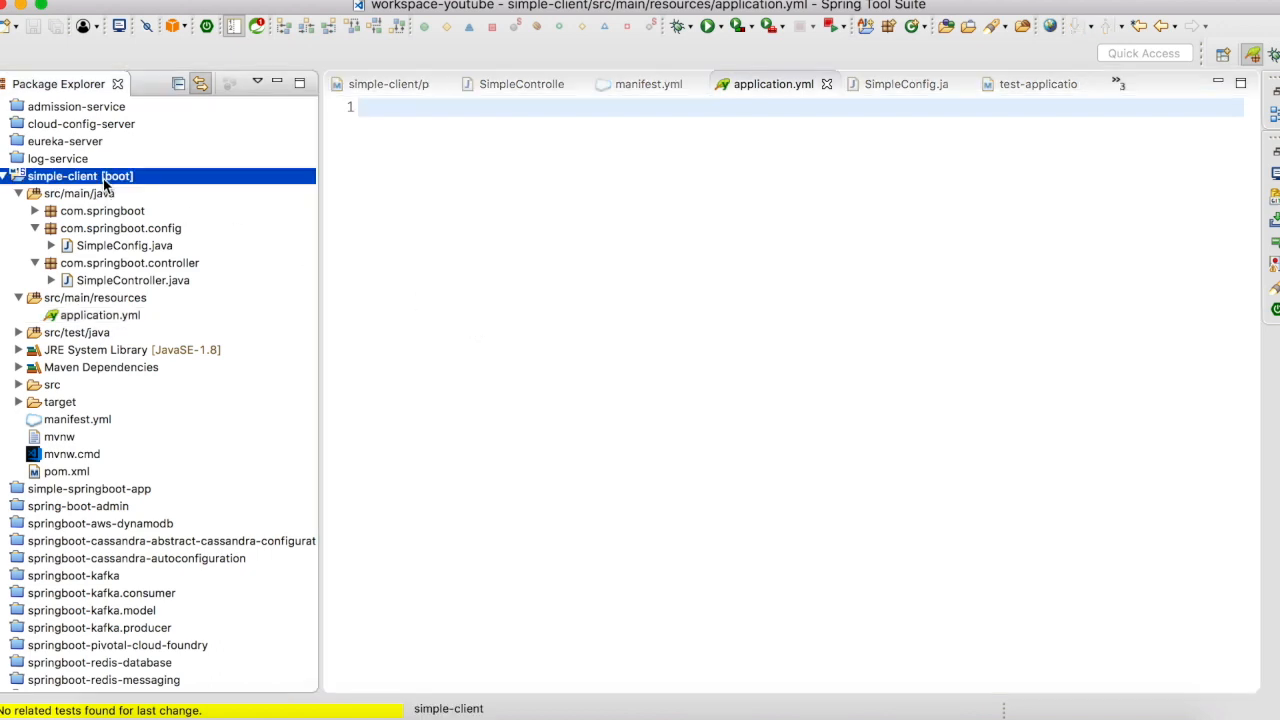
right_click(80, 176)
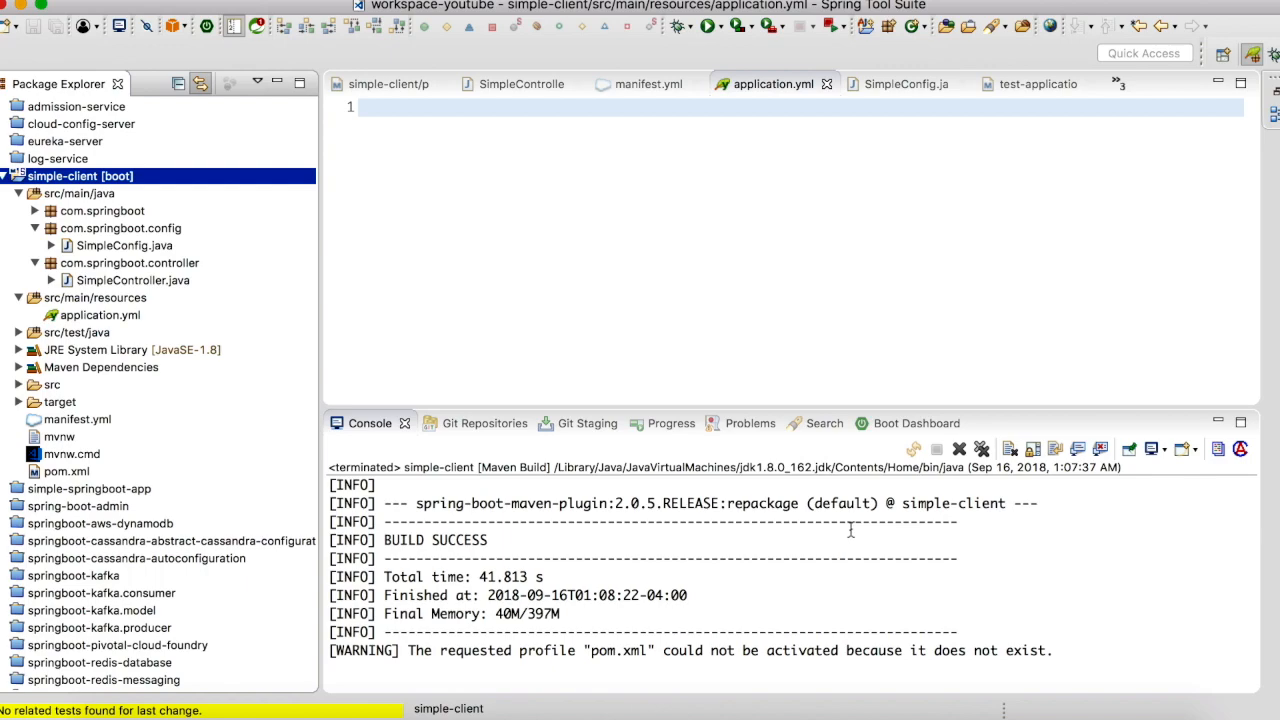
mouse_move(690, 614)
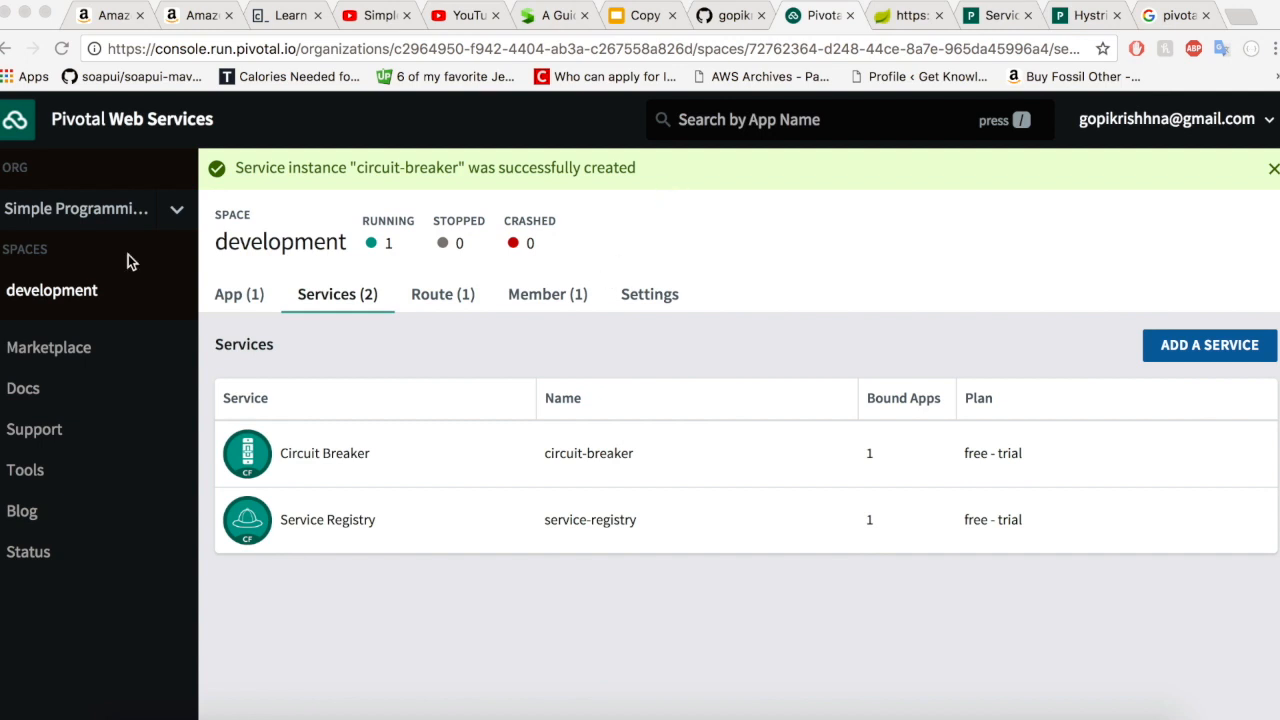
Step: Show simple-client's bound services (circuit-breaker, service-registry) in the development space, then switch to Eureka
click(240, 252)
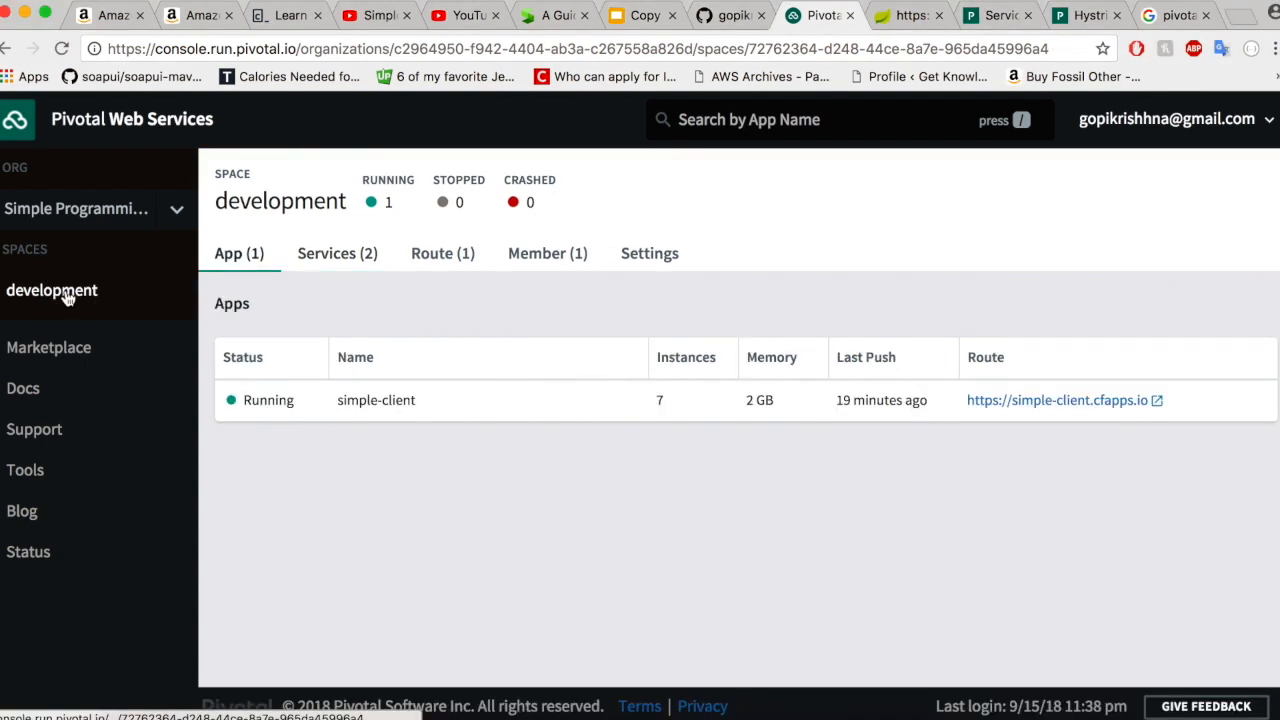
click(376, 400)
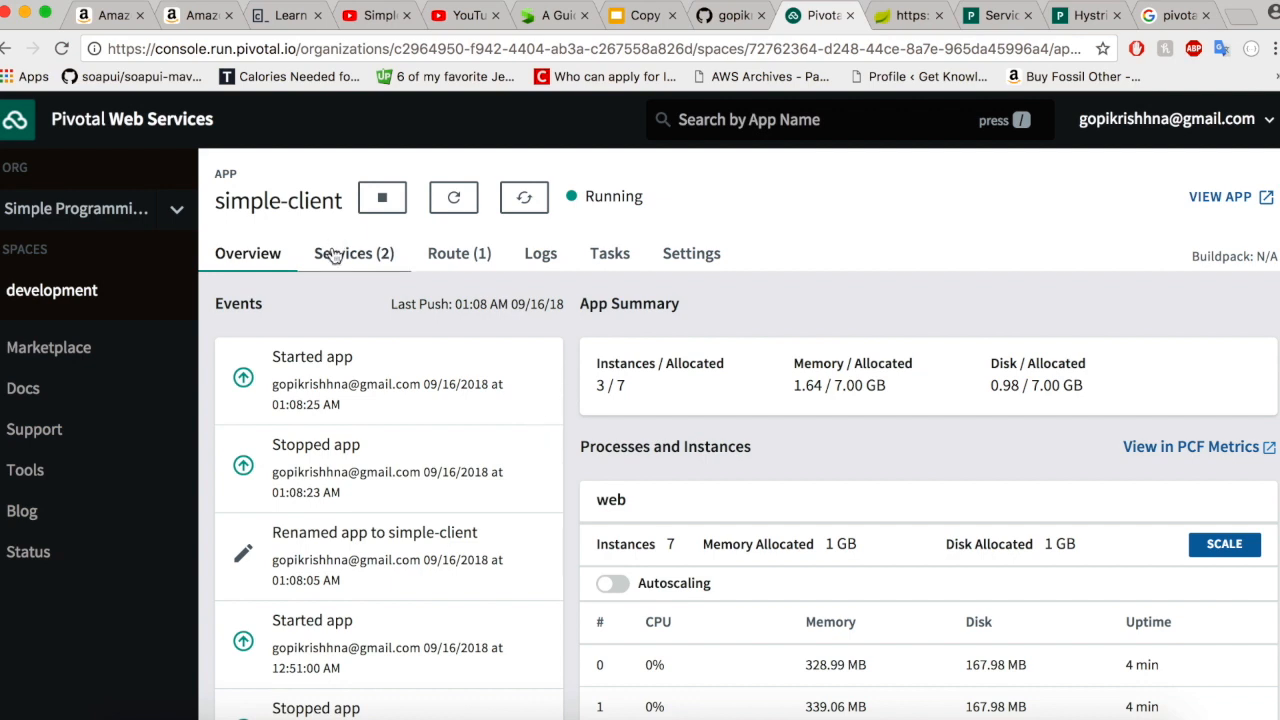
click(352, 252)
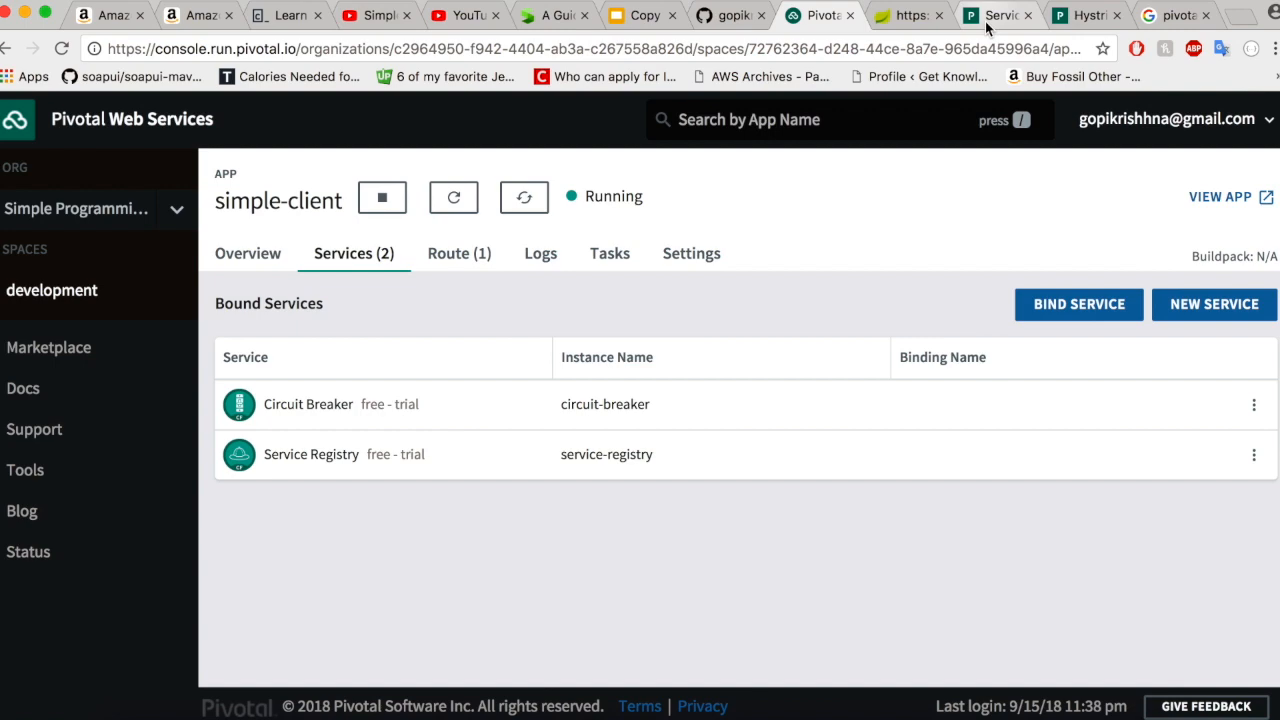
click(996, 16)
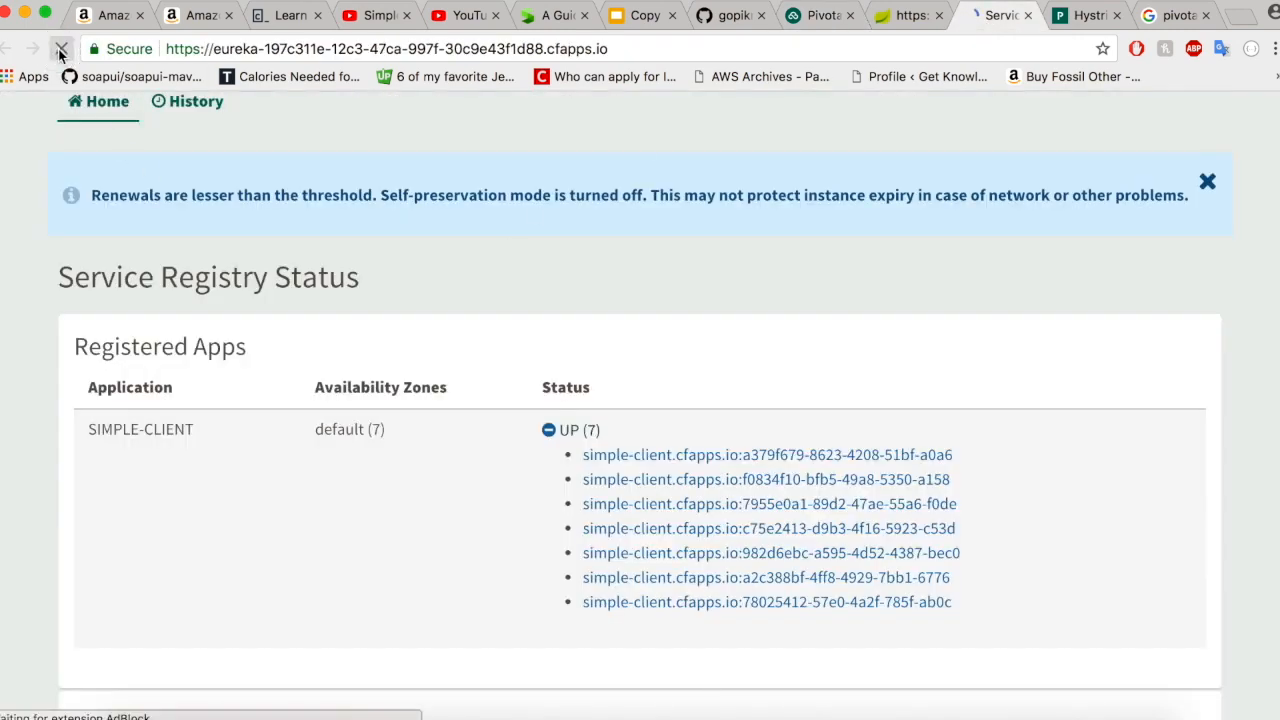
Step: Reload Eureka to see SIMPLE-CLIENT UP with 7 instances, then return to the PWS console
click(60, 48)
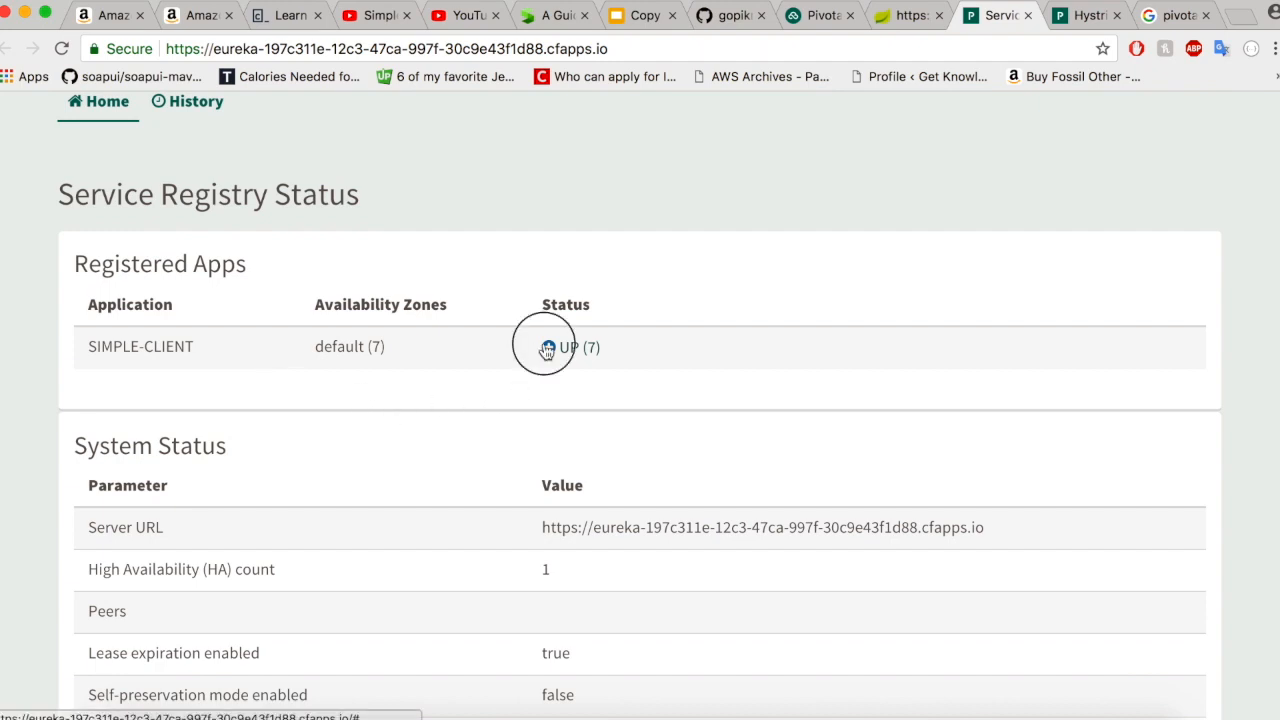
click(568, 346)
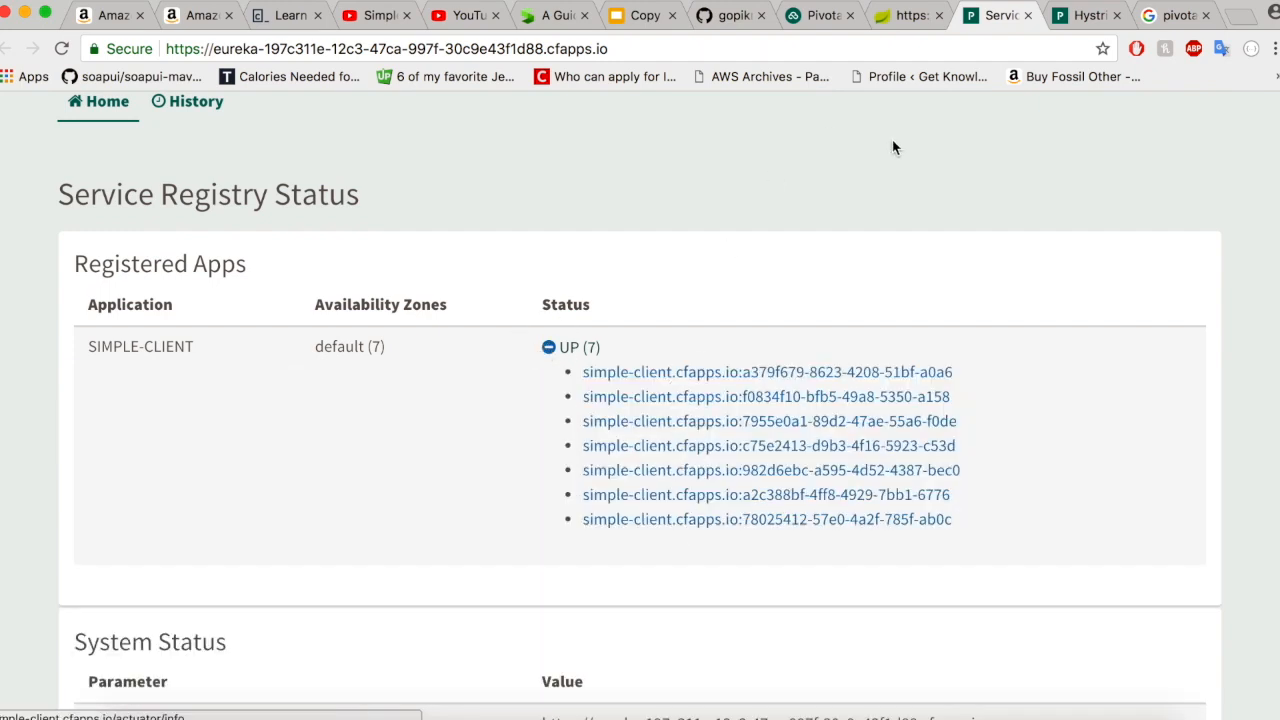
click(820, 16)
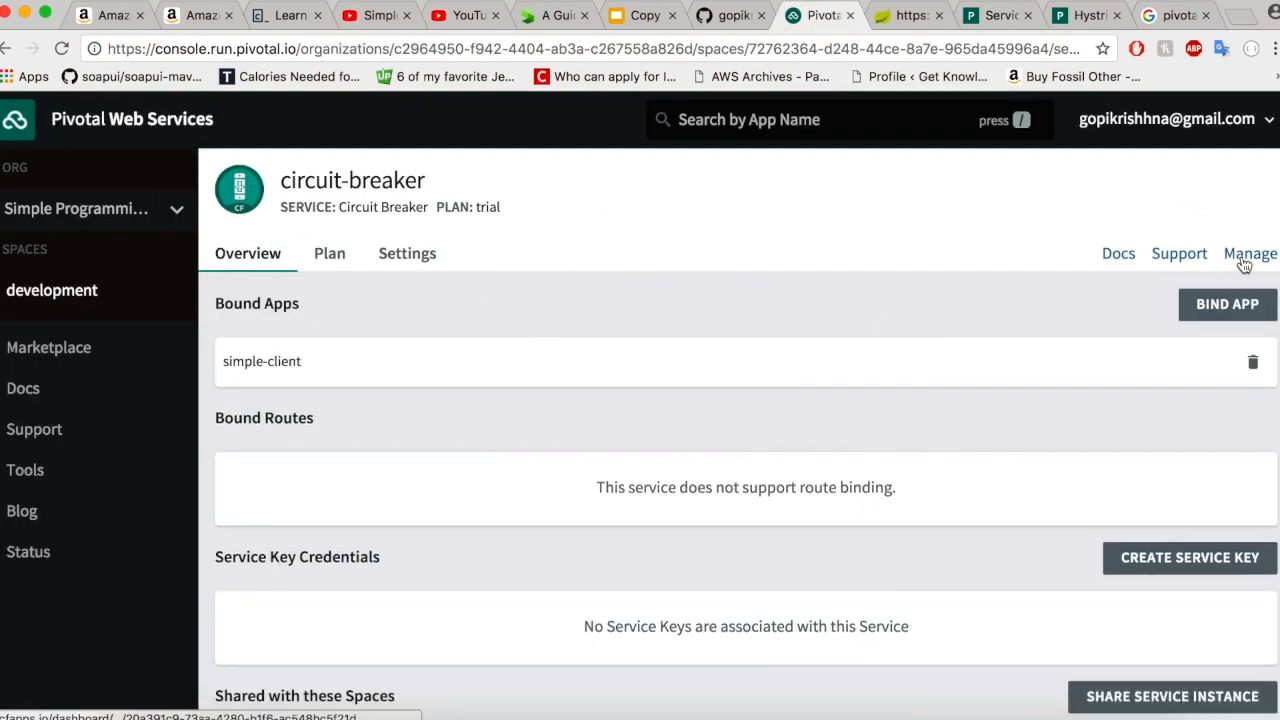
Step: Launch the circuit-breaker dashboard via Manage and return to the development space's routes
click(1248, 252)
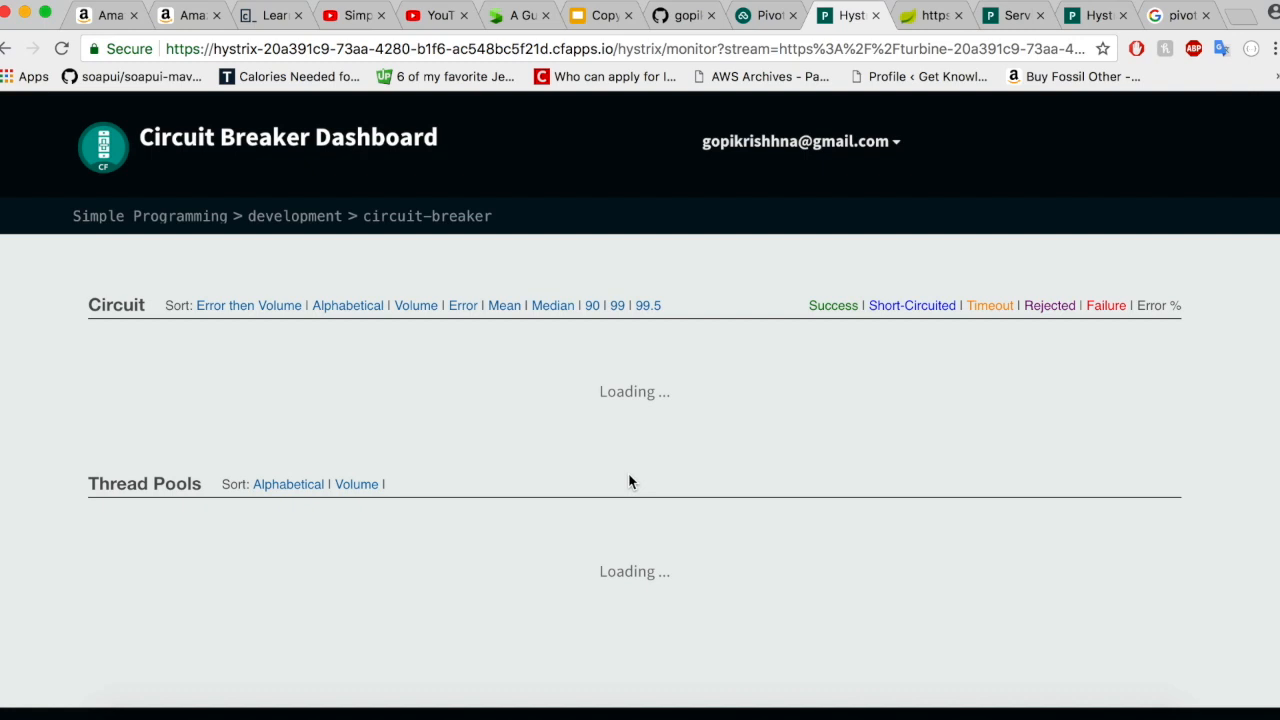
mouse_move(658, 510)
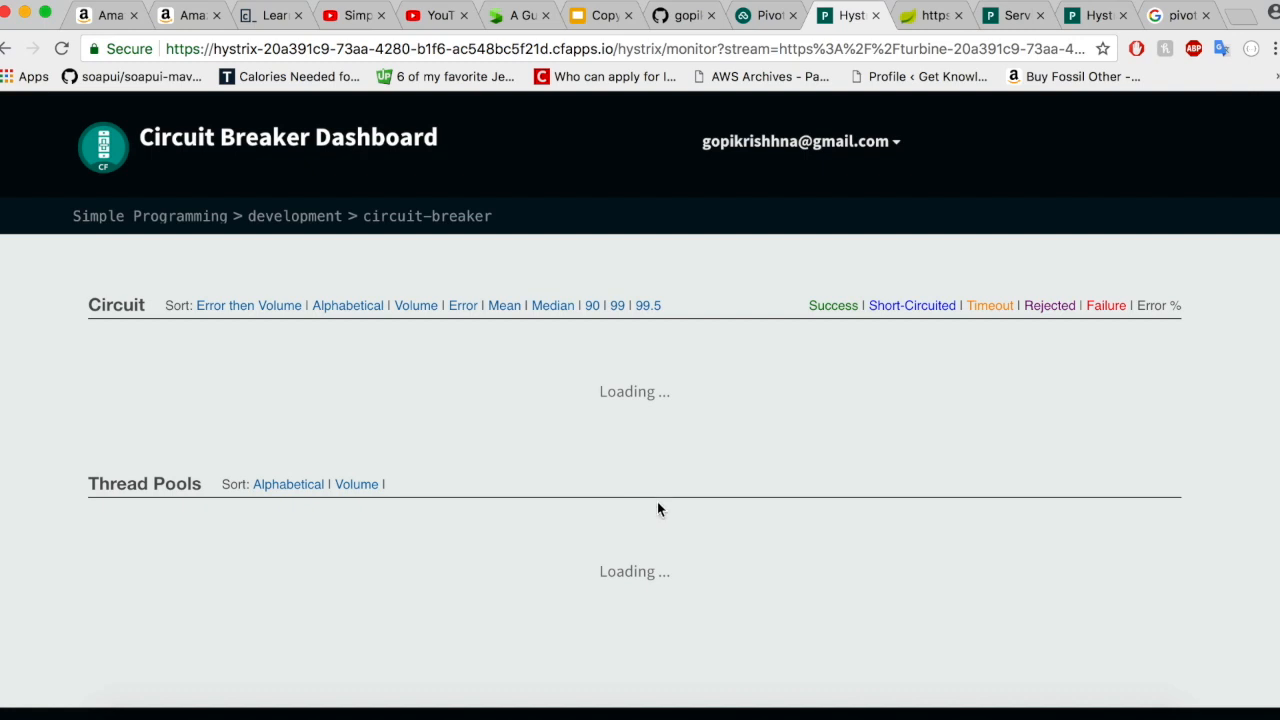
click(764, 16)
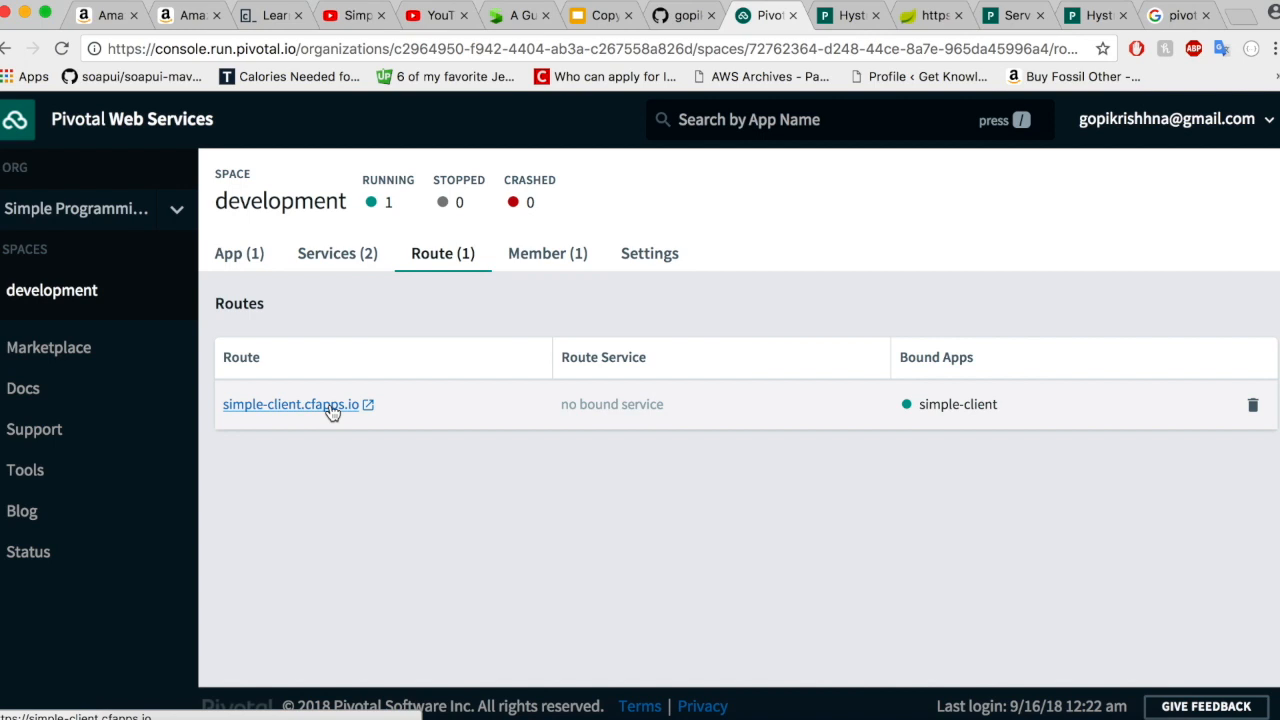
mouse_move(332, 420)
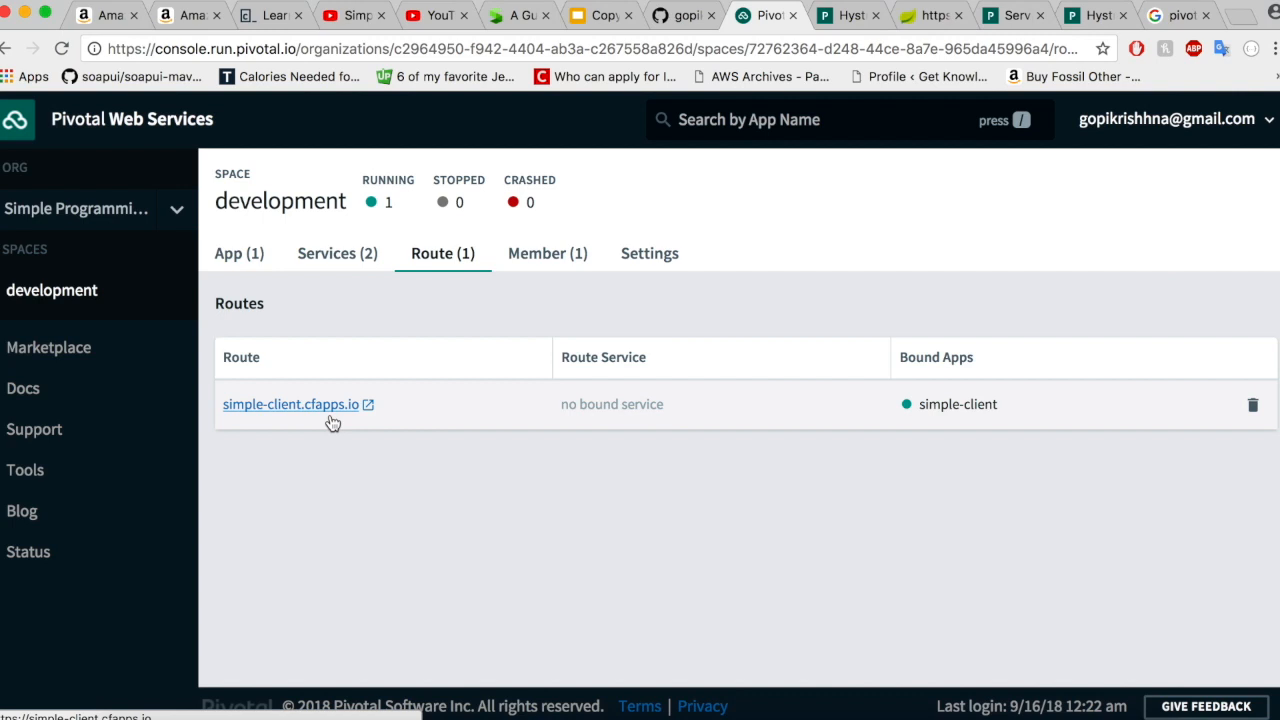
Step: Visit the simple-client.cfapps.io route, which answers "Response from FallBack Method"
click(290, 404)
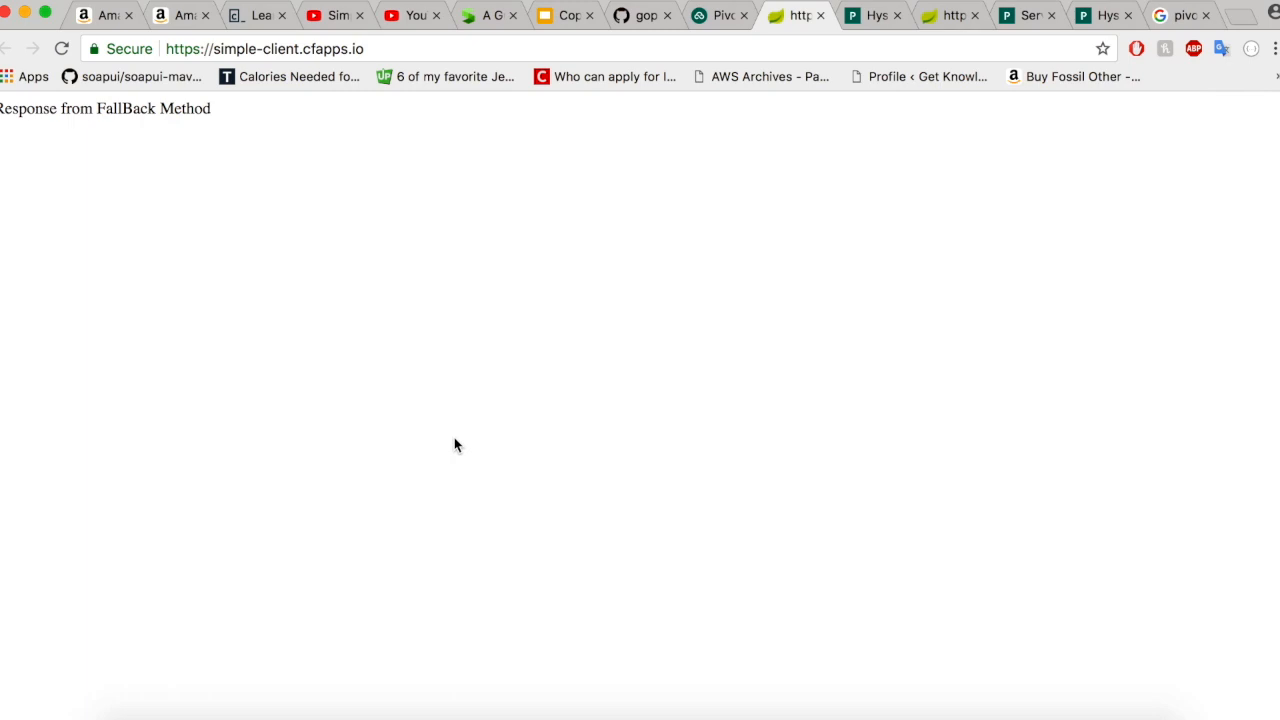
Step: View the Hystrix dashboard showing simple-client.sayHello circuit closed and SimpleController thread pool
click(864, 16)
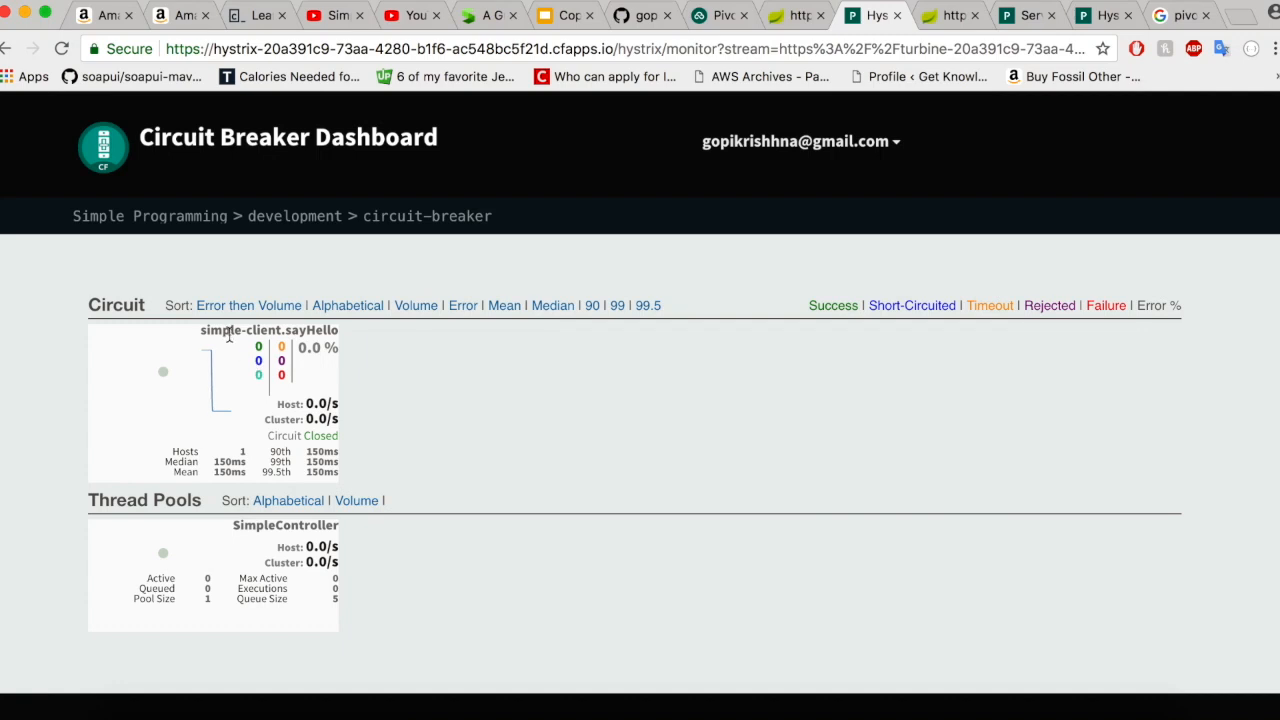
mouse_move(448, 388)
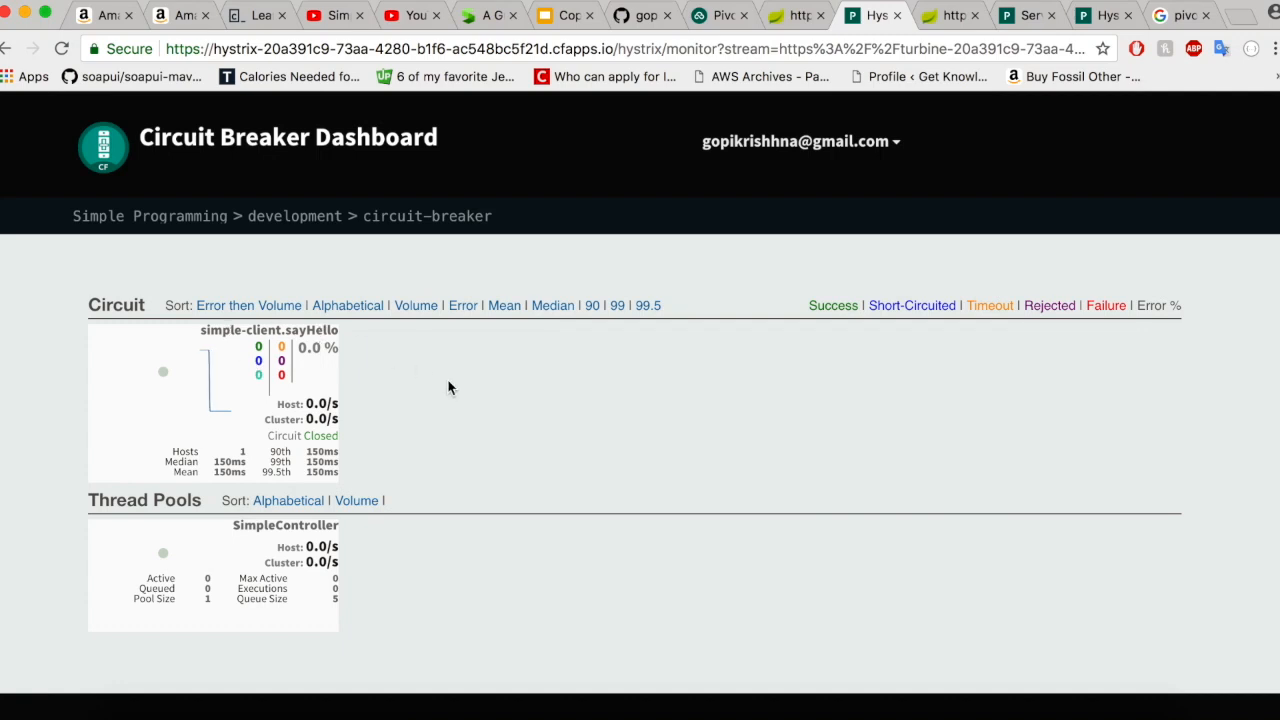